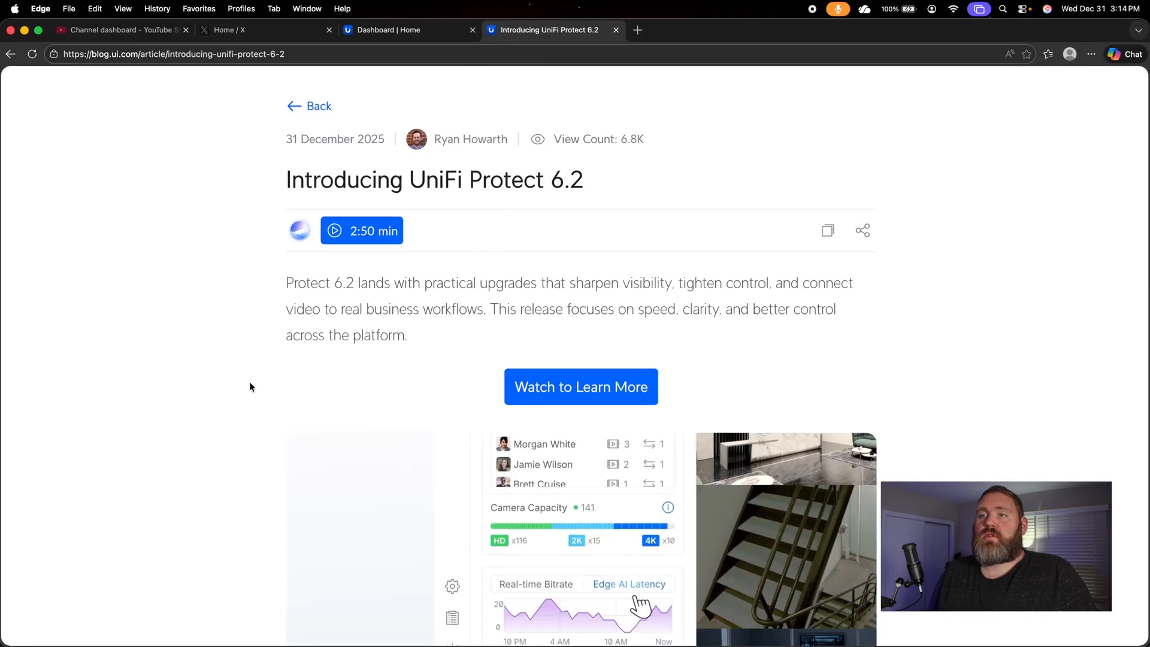
Scroll through the article's intro down to the Real Time System Status at a Glance section.
{"action": "scroll", "scroll_direction": "down", "scroll_amount": 3}
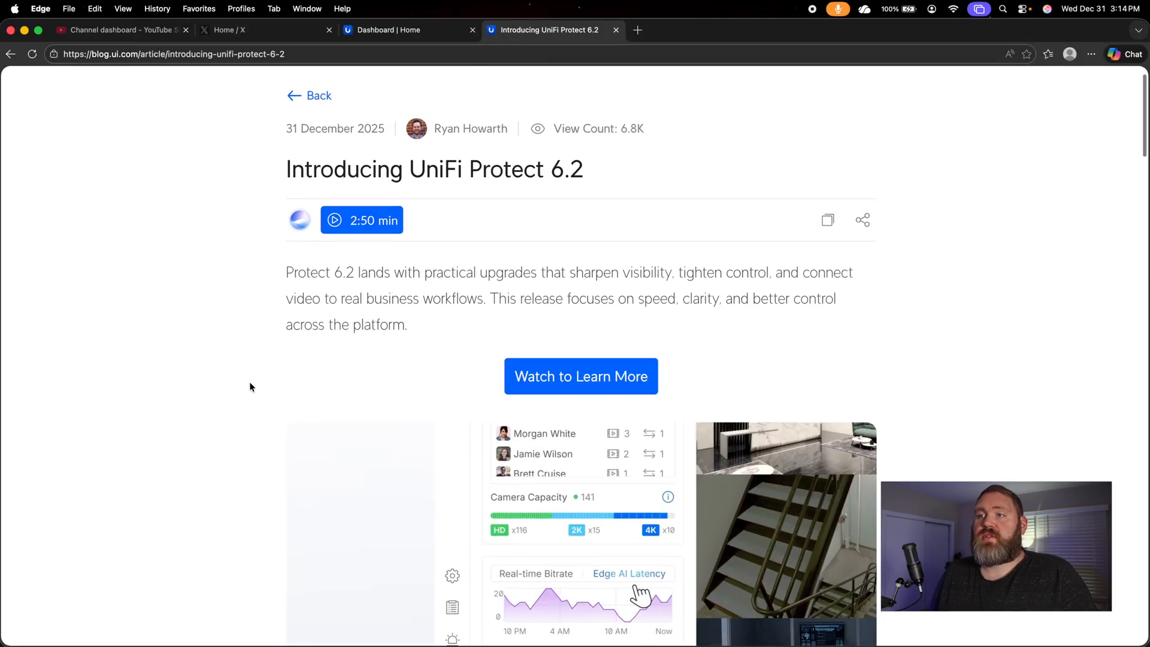
{"action": "scroll", "scroll_direction": "down", "scroll_amount": 3}
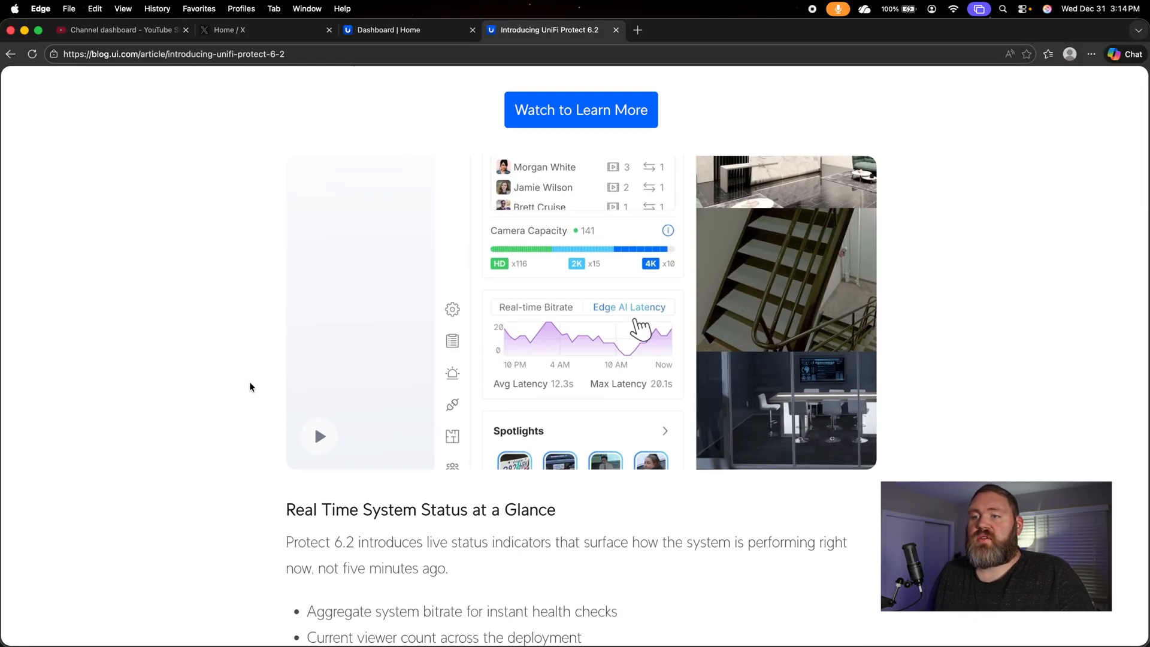
{"action": "scroll", "scroll_direction": "down", "scroll_amount": 3}
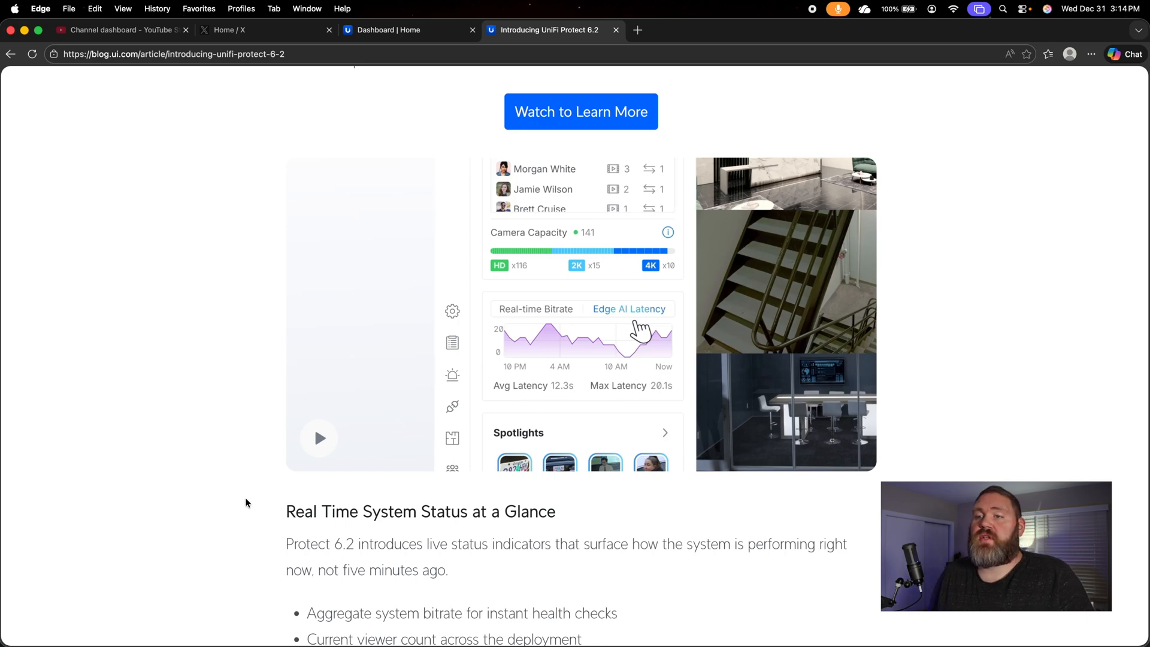
{"action": "scroll", "scroll_direction": "down", "scroll_amount": 3}
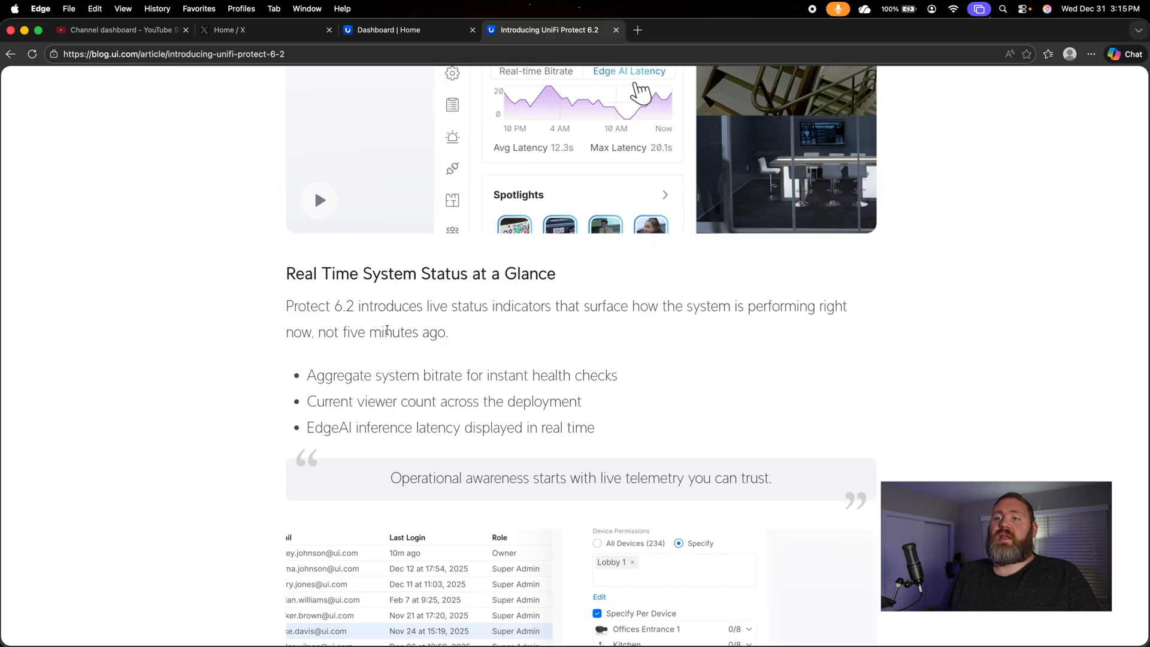
{"action": "scroll", "scroll_direction": "down", "scroll_amount": 3}
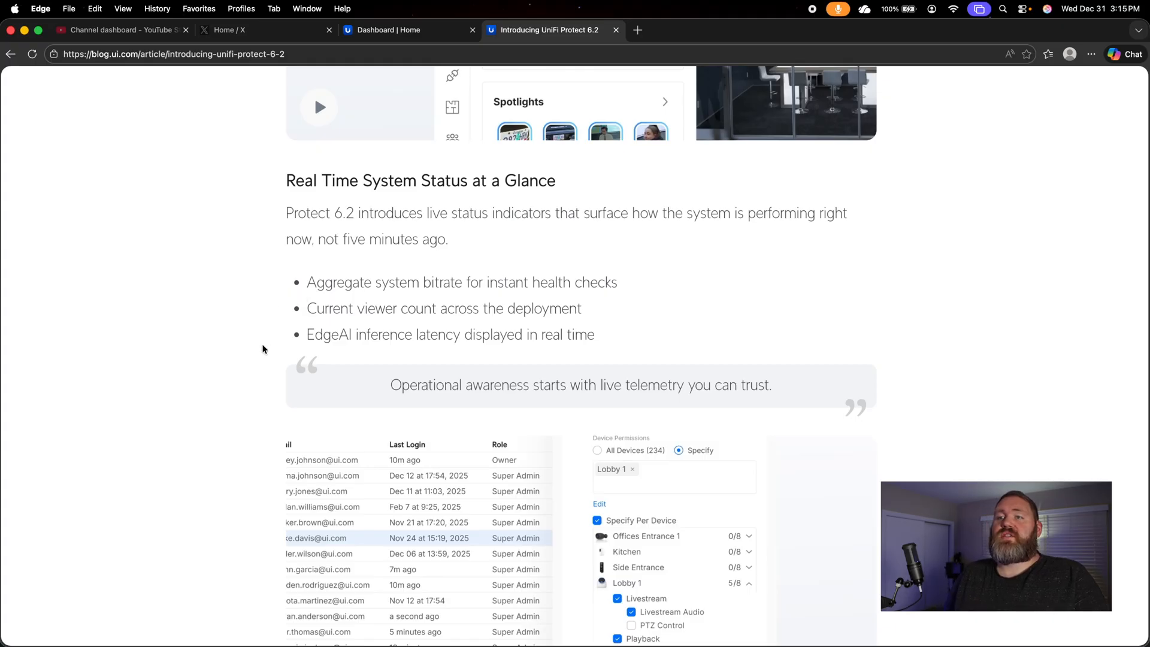
{"action": "scroll", "scroll_direction": "down", "scroll_amount": 3}
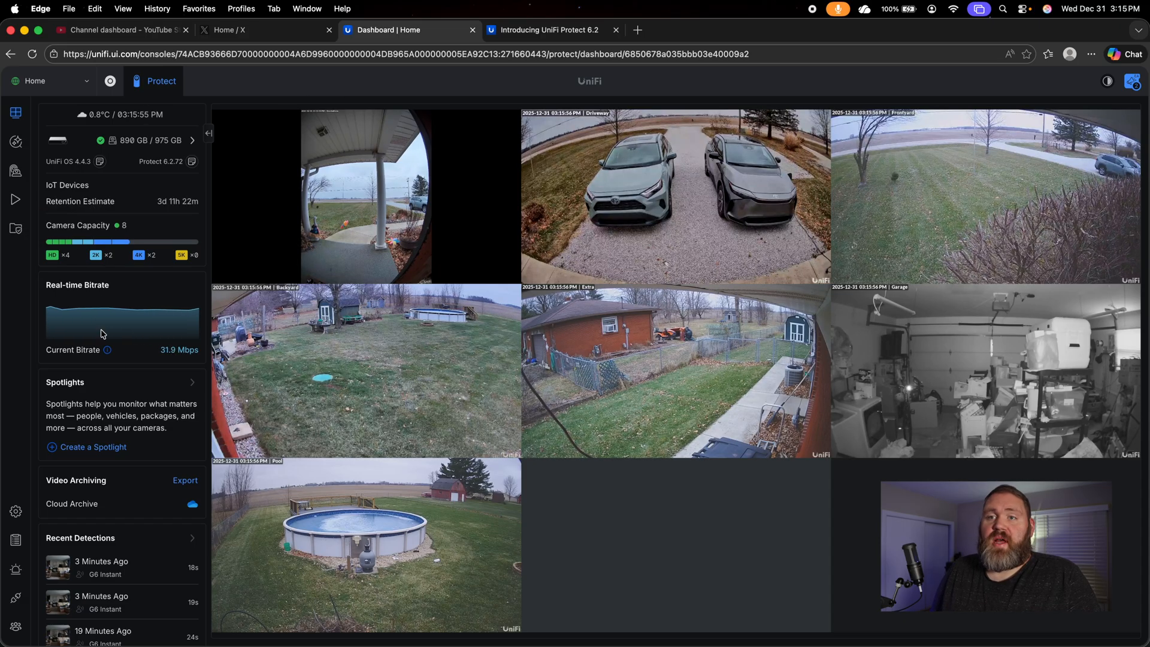
{"action": "mouse_move", "coordinate": [106, 349]}
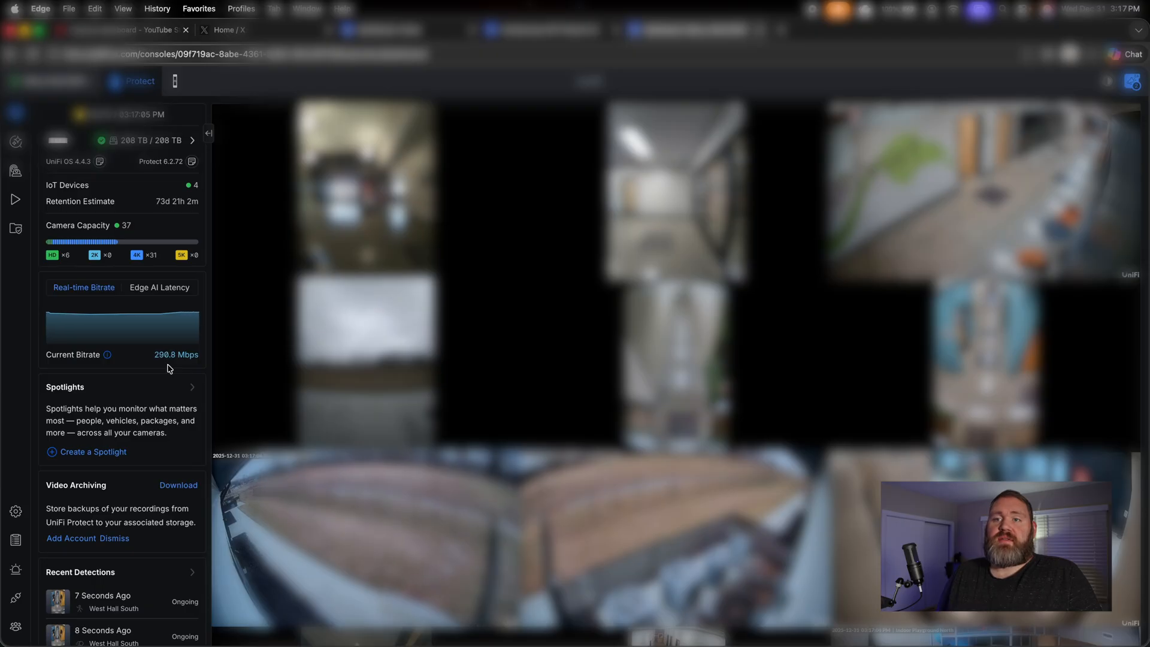
Show the Edge AI Latency graph in the Real-time panel, then continue down the article.
{"action": "left_click", "coordinate": [160, 286]}
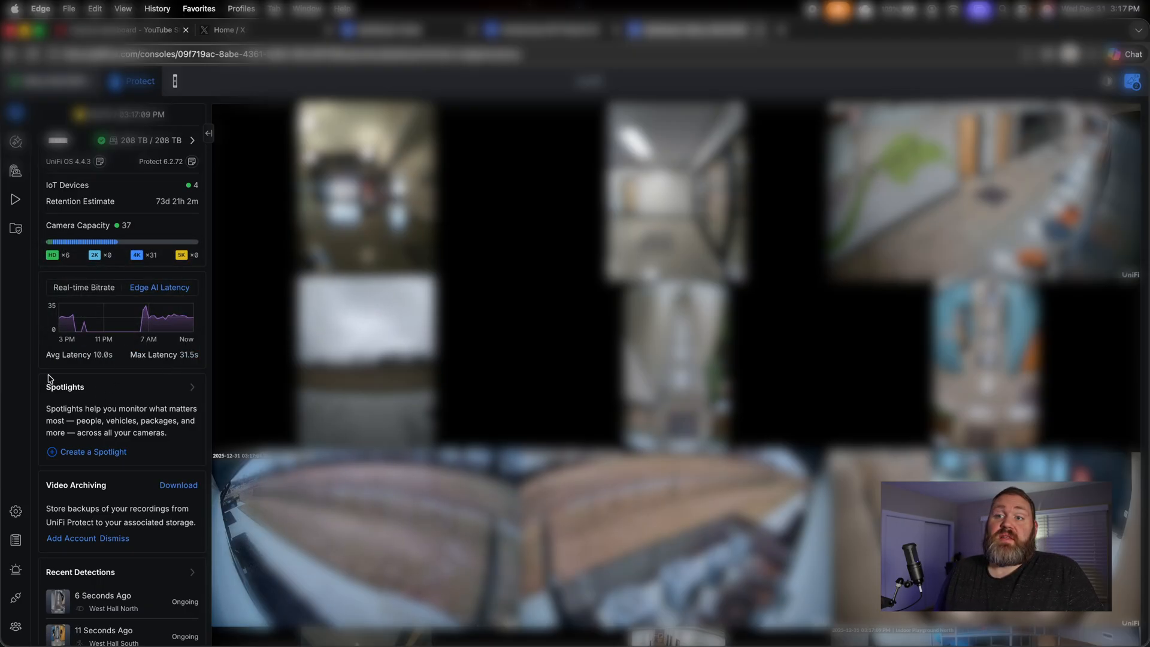
{"action": "mouse_move", "coordinate": [103, 369]}
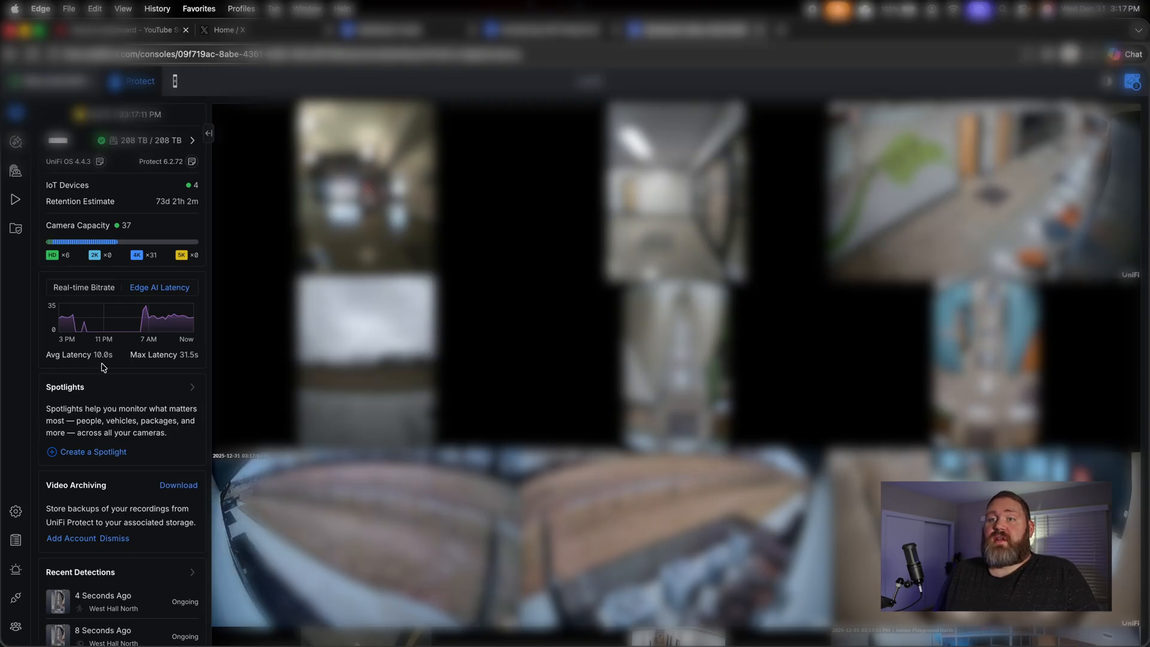
{"action": "mouse_move", "coordinate": [145, 305]}
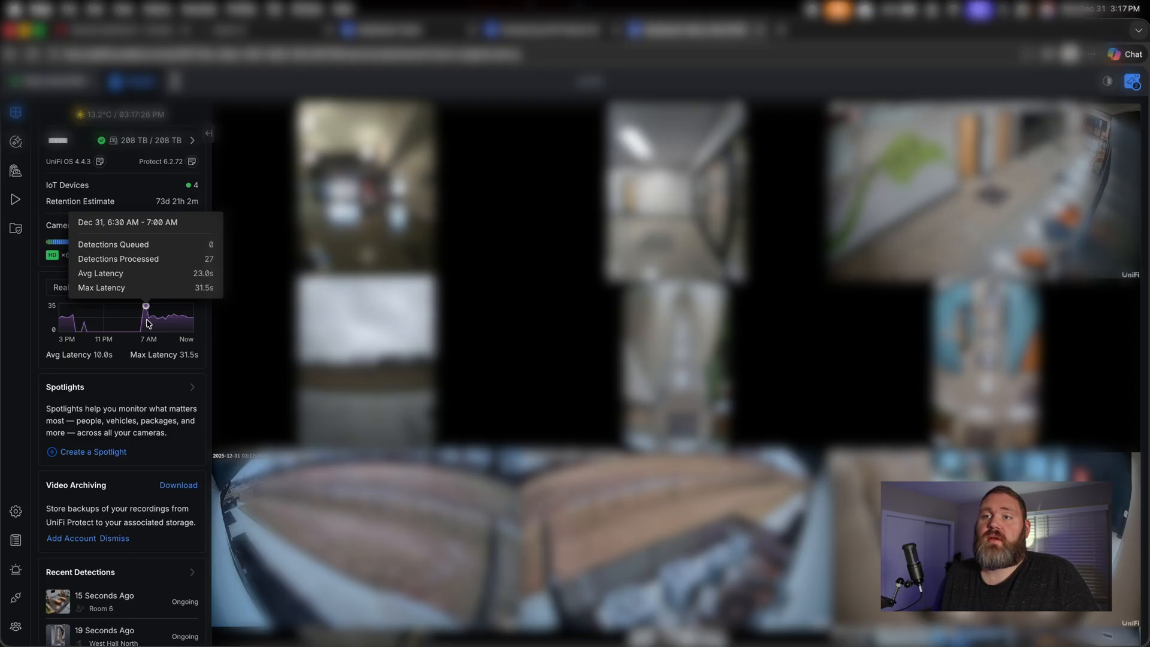
{"action": "mouse_move", "coordinate": [159, 321]}
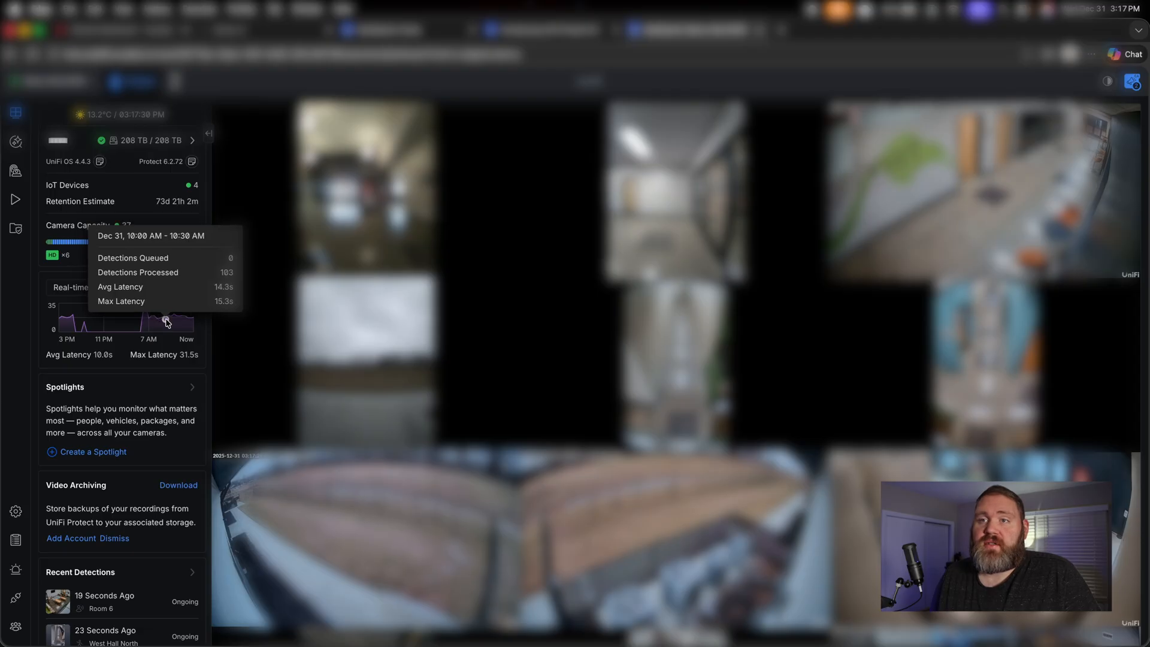
{"action": "mouse_move", "coordinate": [161, 318]}
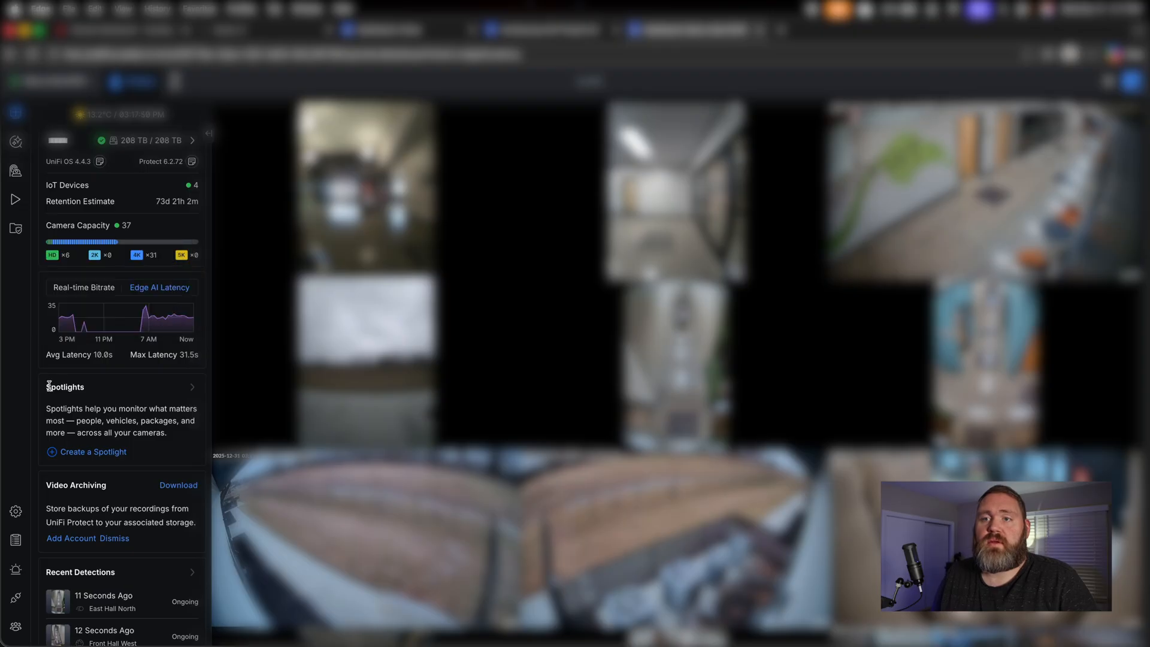
{"action": "scroll", "scroll_direction": "down", "scroll_amount": 3}
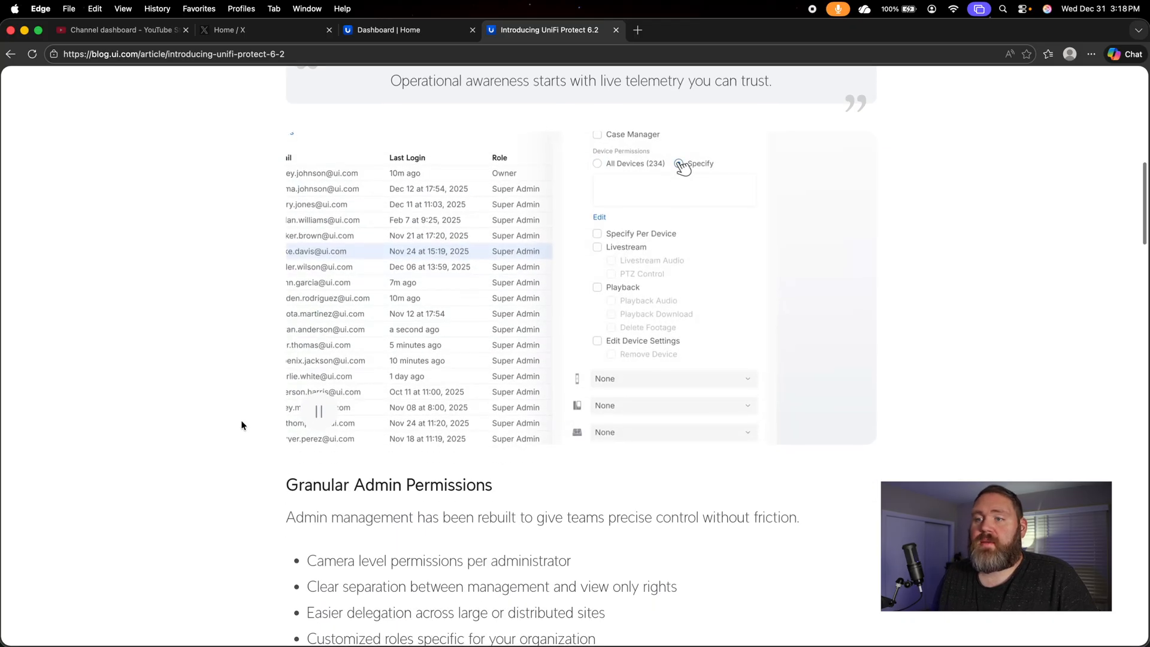
Scroll the article to the Granular Admin Permissions section and its animated screenshot.
{"action": "left_click", "coordinate": [678, 163]}
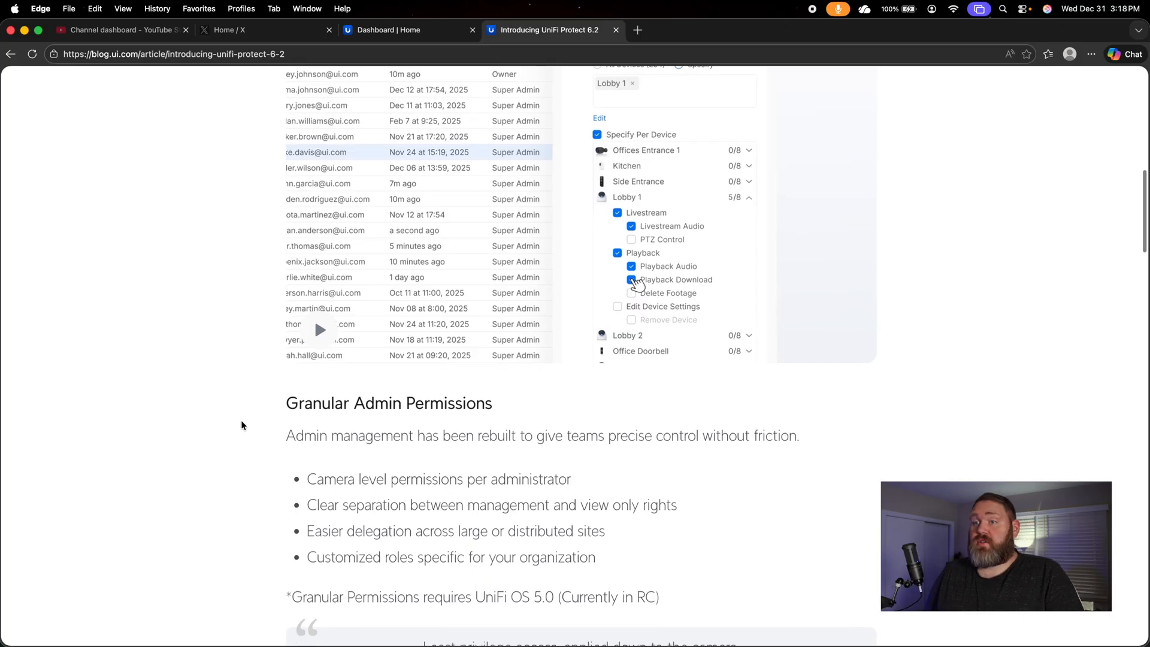
{"action": "scroll", "scroll_direction": "down", "scroll_amount": 3}
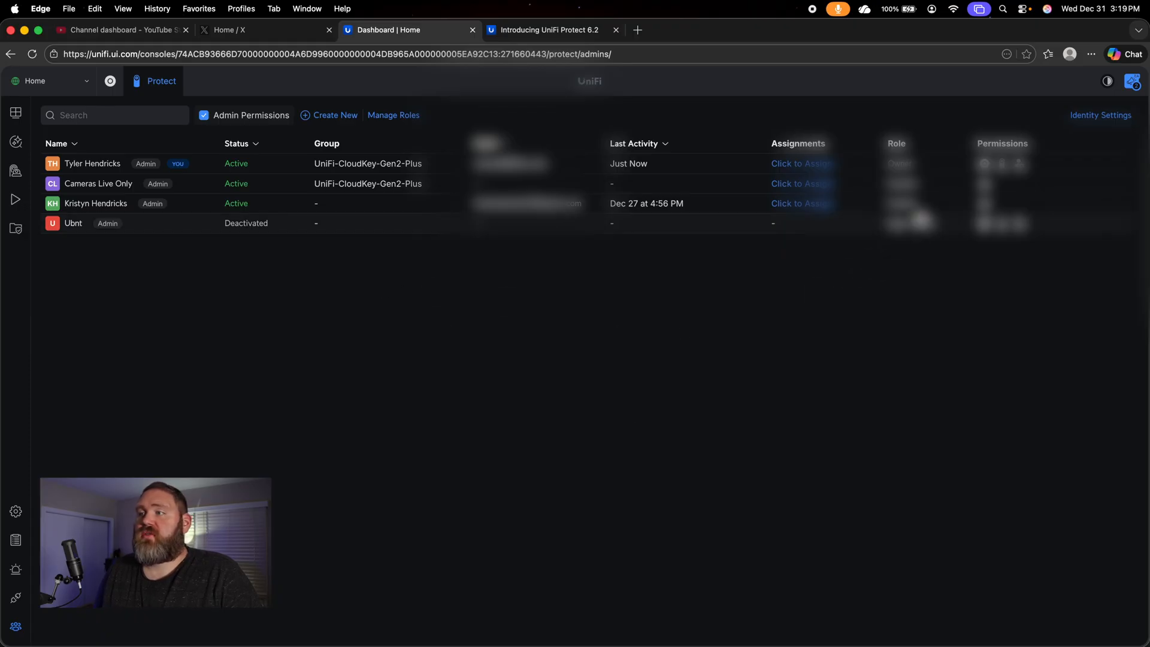
{"action": "left_click", "coordinate": [96, 204]}
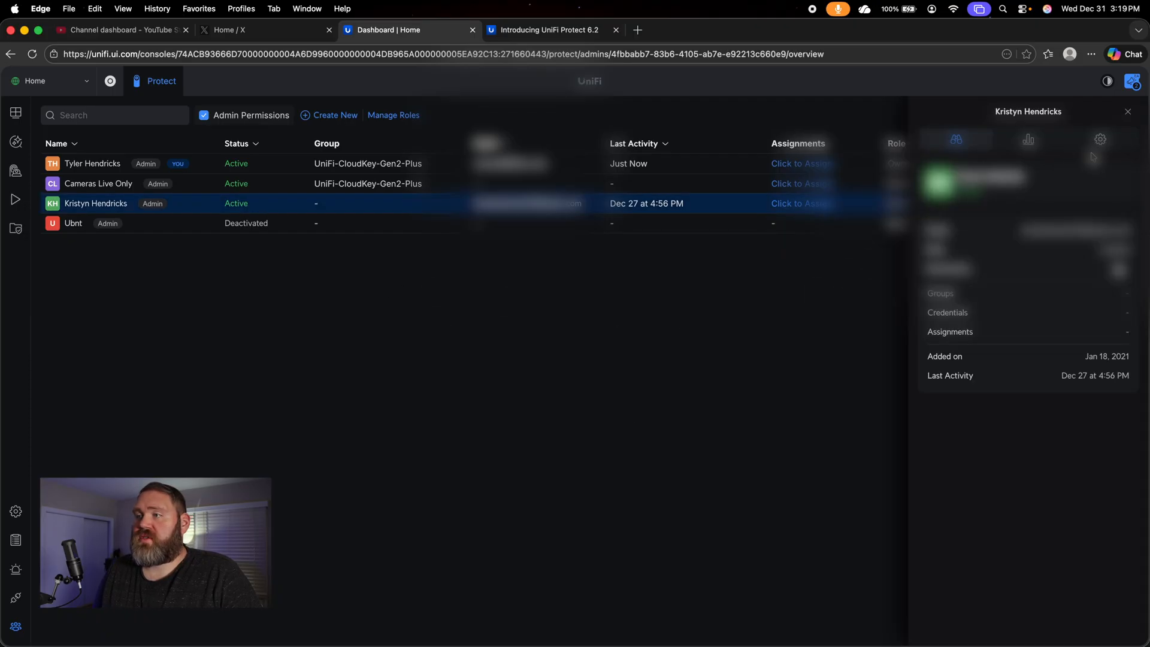
{"action": "left_click", "coordinate": [1100, 139]}
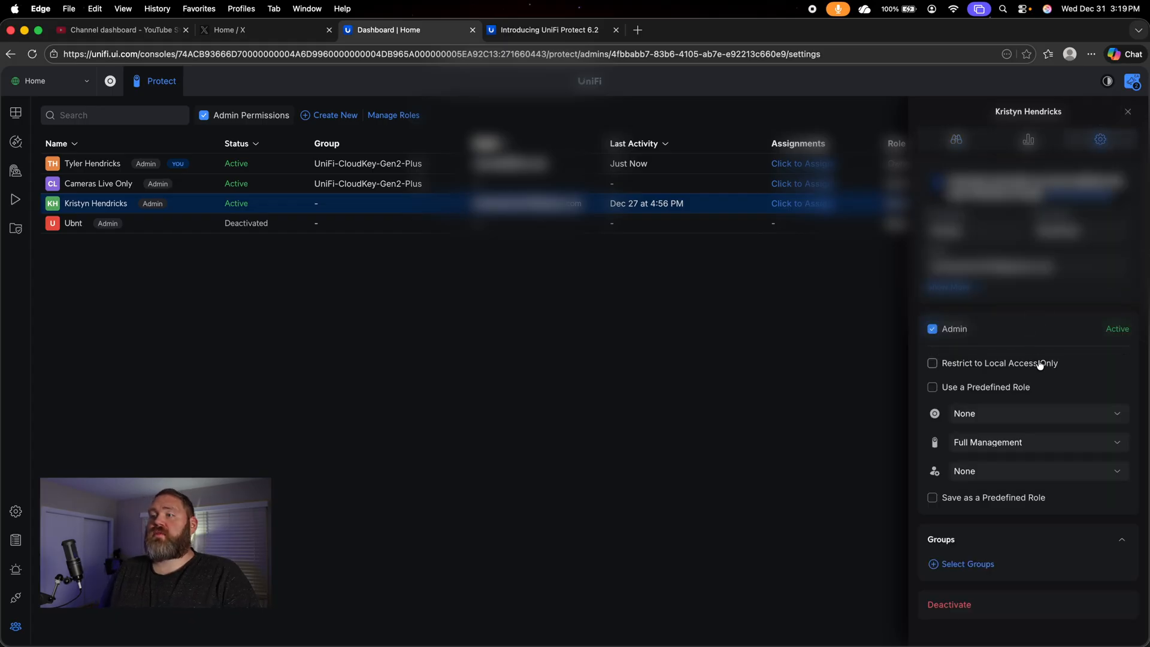
{"action": "left_click", "coordinate": [1034, 442]}
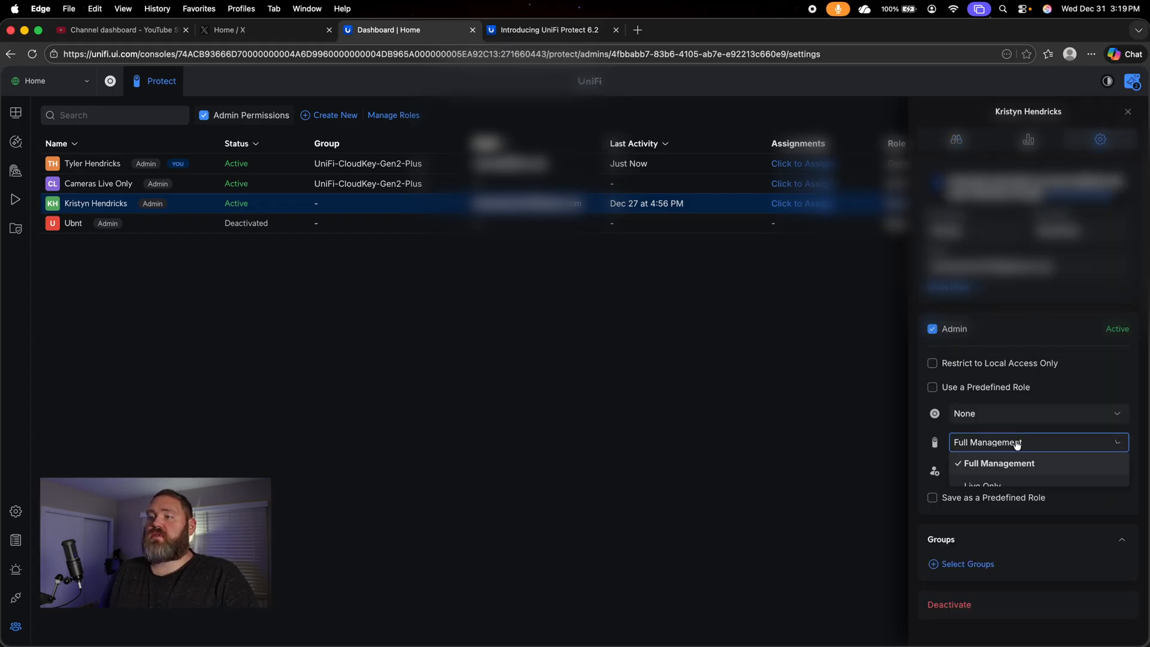
{"action": "left_click", "coordinate": [1037, 442]}
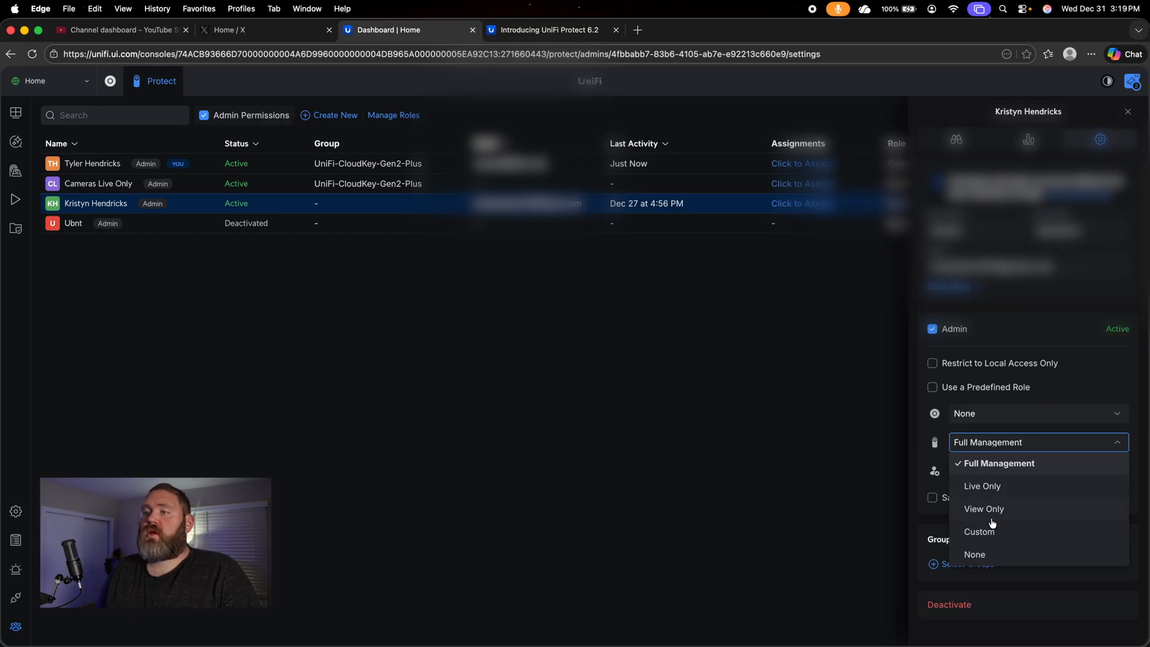
{"action": "left_click", "coordinate": [980, 531]}
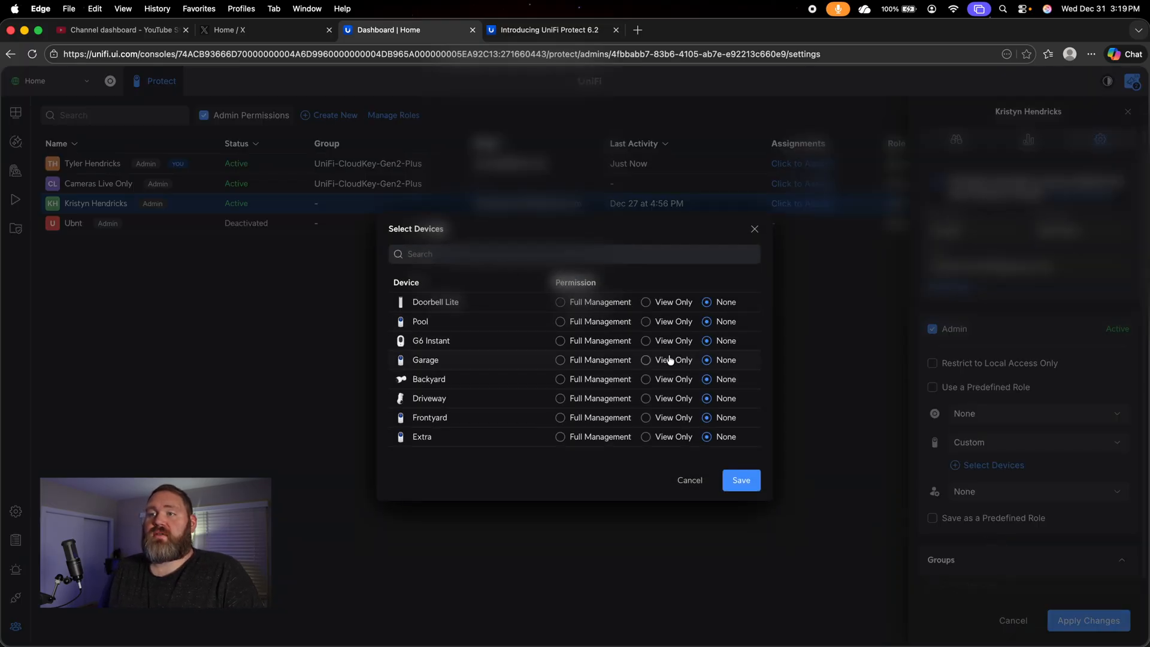
{"action": "mouse_move", "coordinate": [472, 359]}
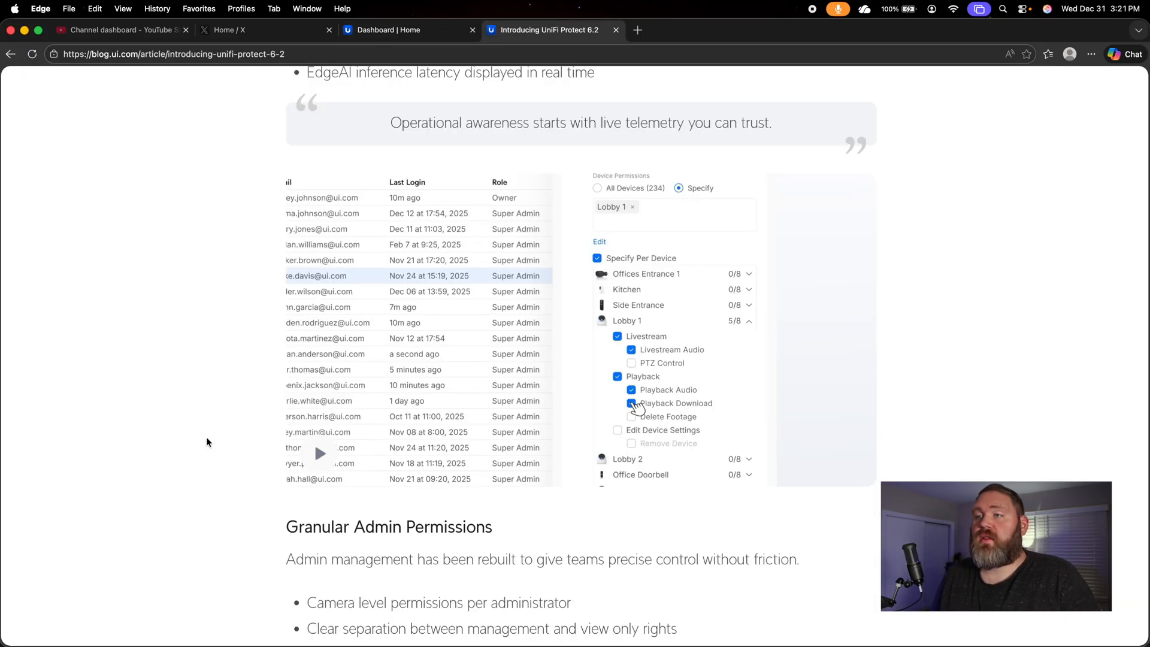
{"action": "mouse_move", "coordinate": [488, 338]}
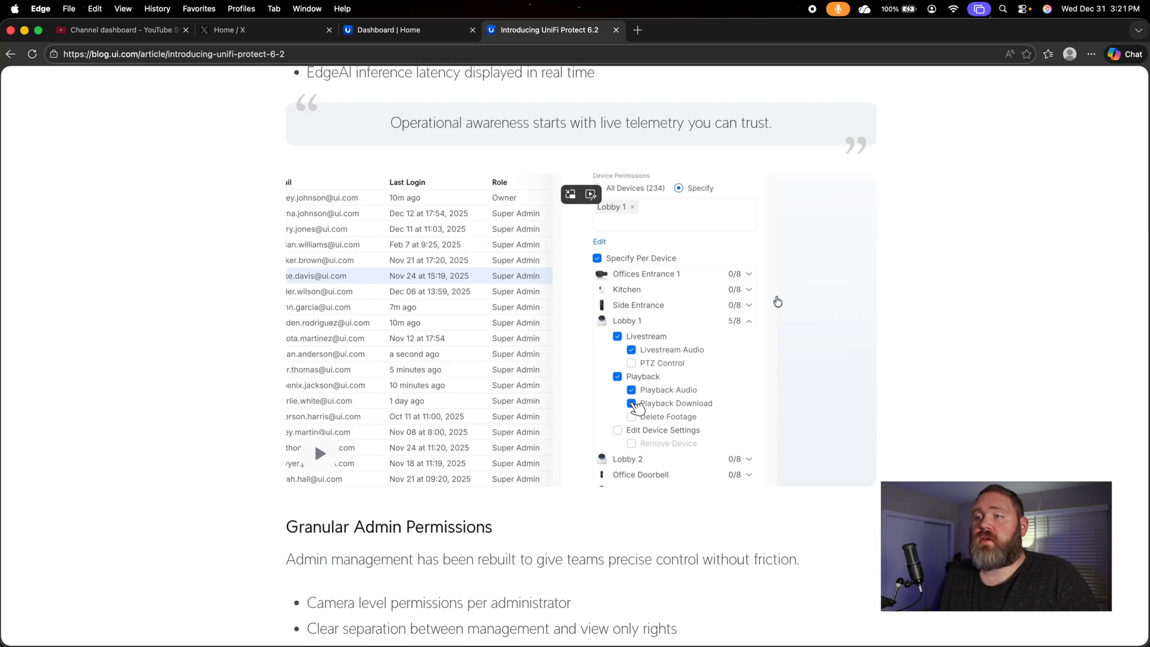
{"action": "mouse_move", "coordinate": [829, 308]}
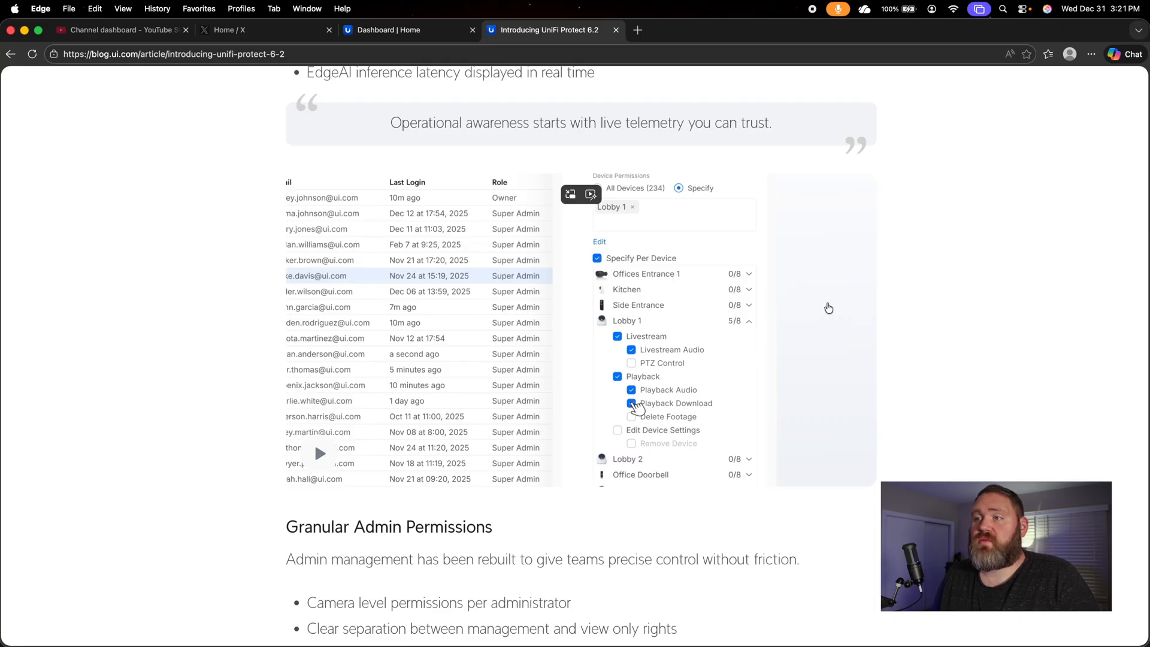
{"action": "mouse_move", "coordinate": [685, 312]}
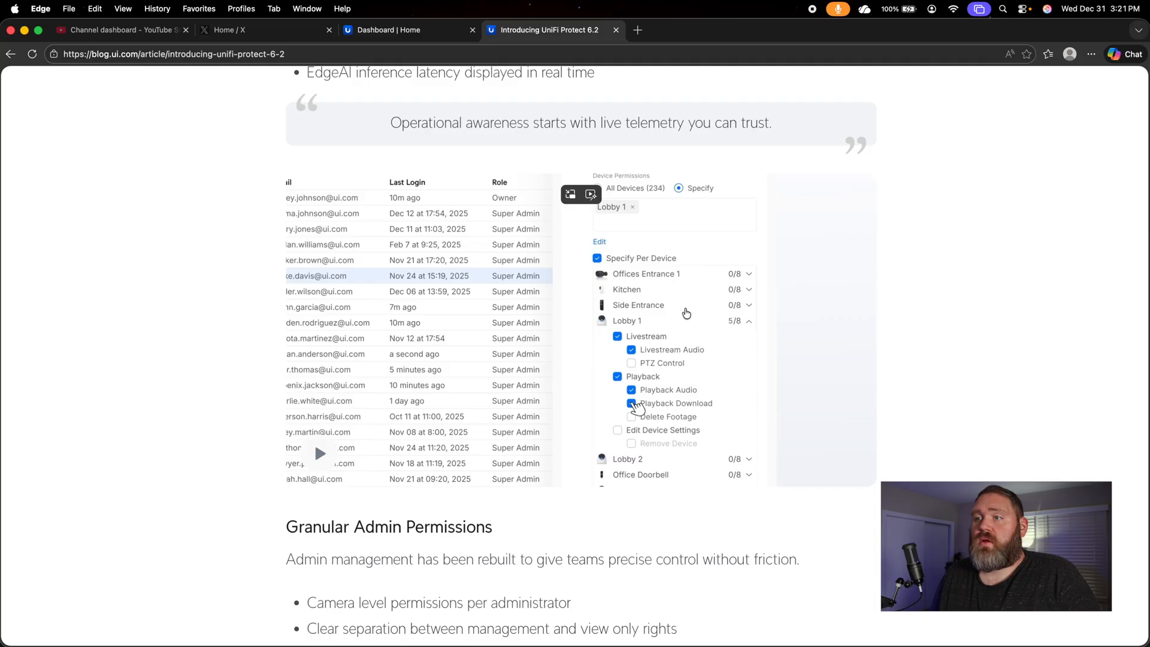
{"action": "mouse_move", "coordinate": [664, 347]}
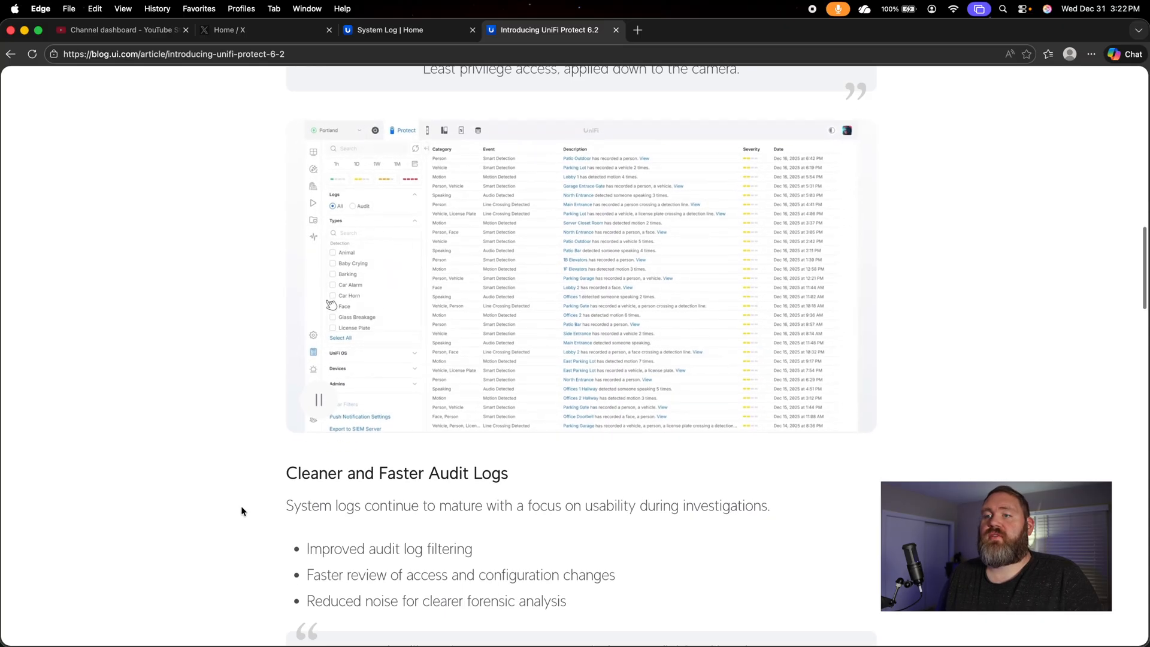
Scroll to the Cleaner and Faster Audit Logs section, then switch to the Protect System Log.
{"action": "scroll", "scroll_direction": "down", "scroll_amount": 3}
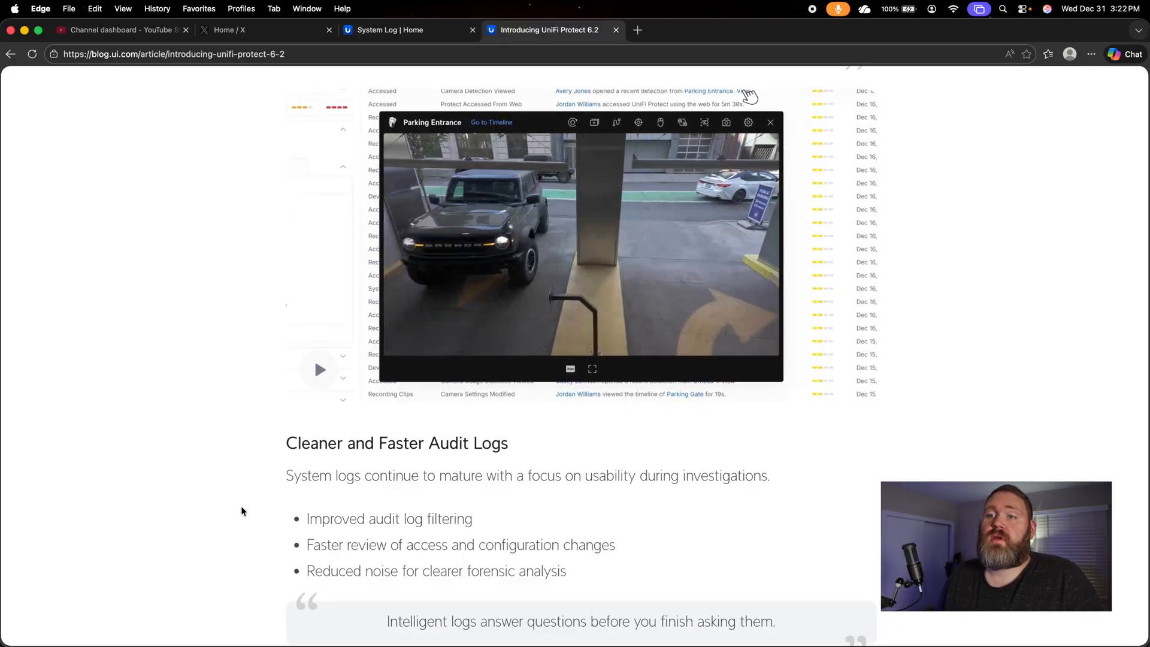
{"action": "scroll", "scroll_direction": "down", "scroll_amount": 3}
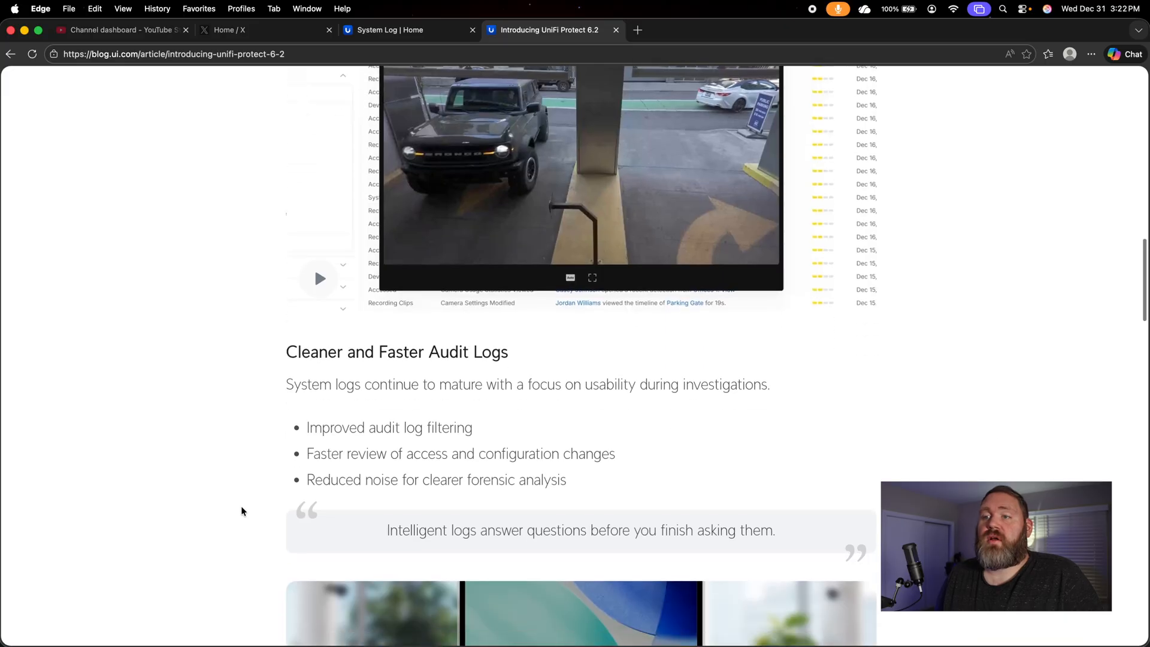
{"action": "scroll", "scroll_direction": "down", "scroll_amount": 3}
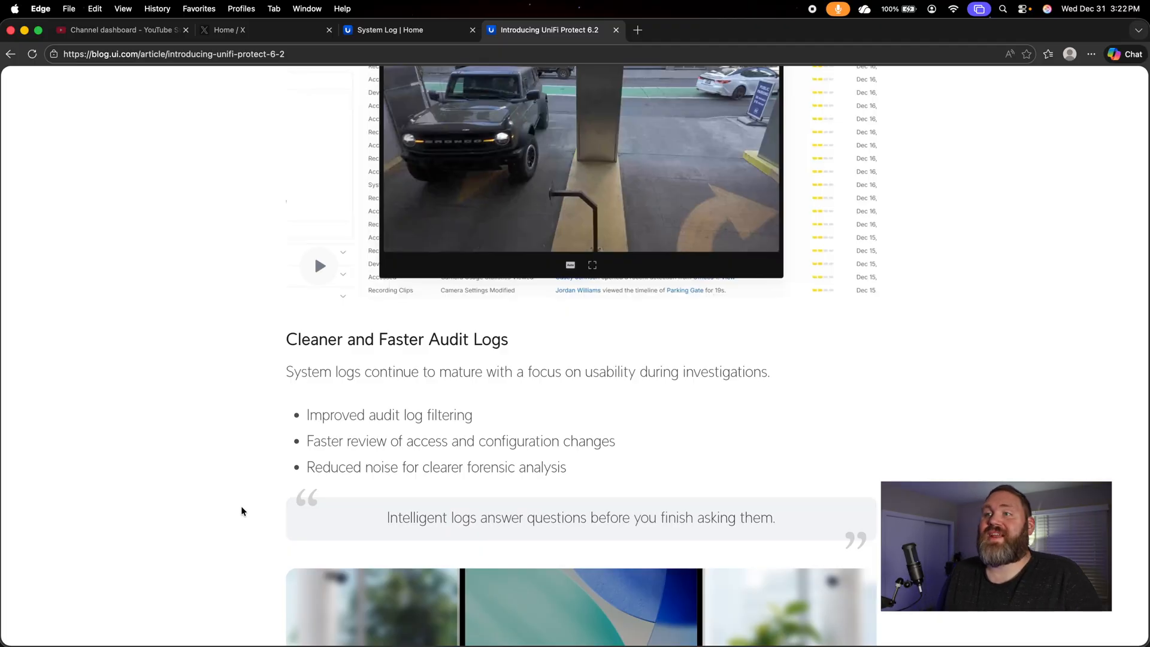
{"action": "left_click", "coordinate": [388, 30]}
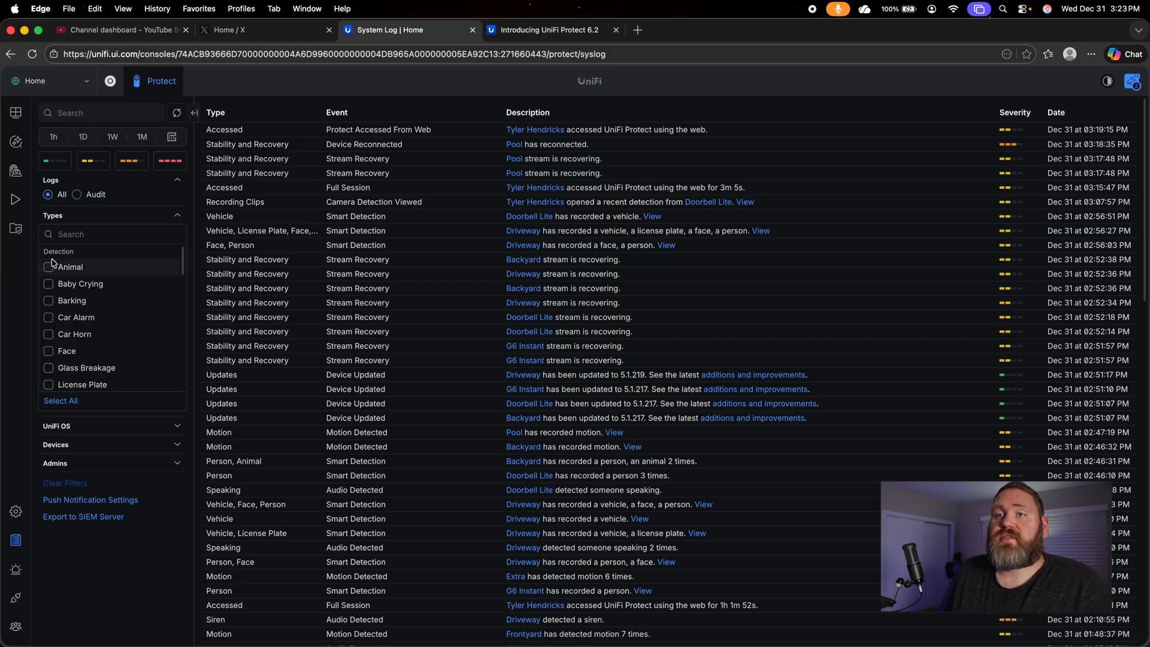
Filter the system log to Animal detections only, then remove the filter again.
{"action": "left_click", "coordinate": [48, 267]}
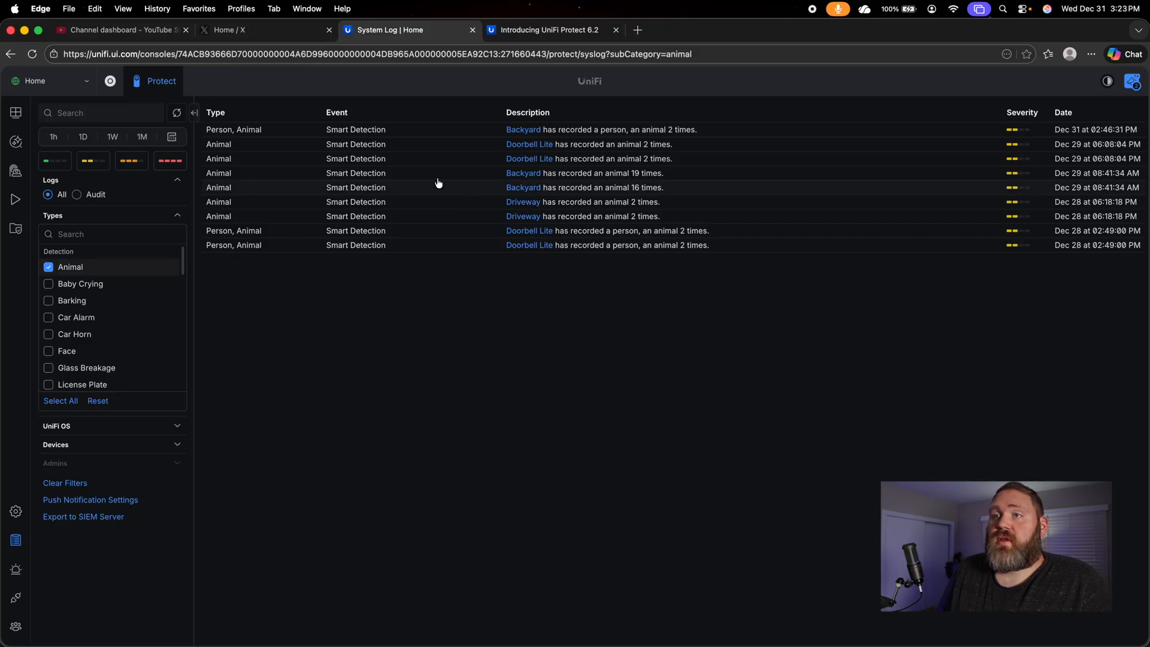
{"action": "mouse_move", "coordinate": [485, 136]}
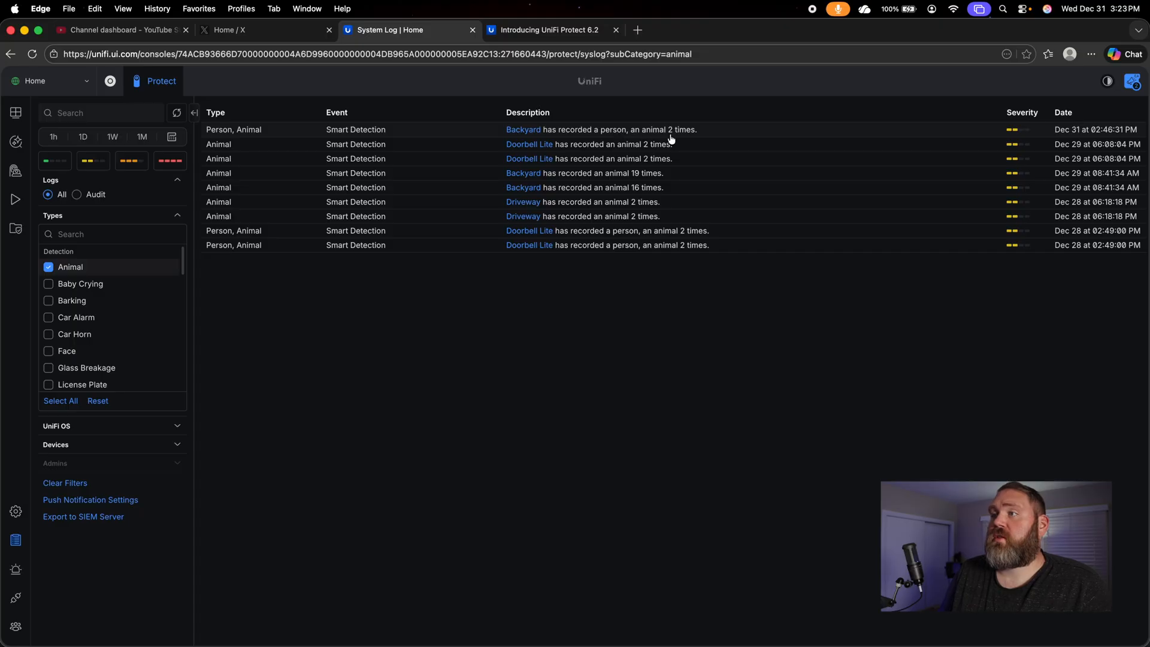
{"action": "left_click", "coordinate": [48, 267]}
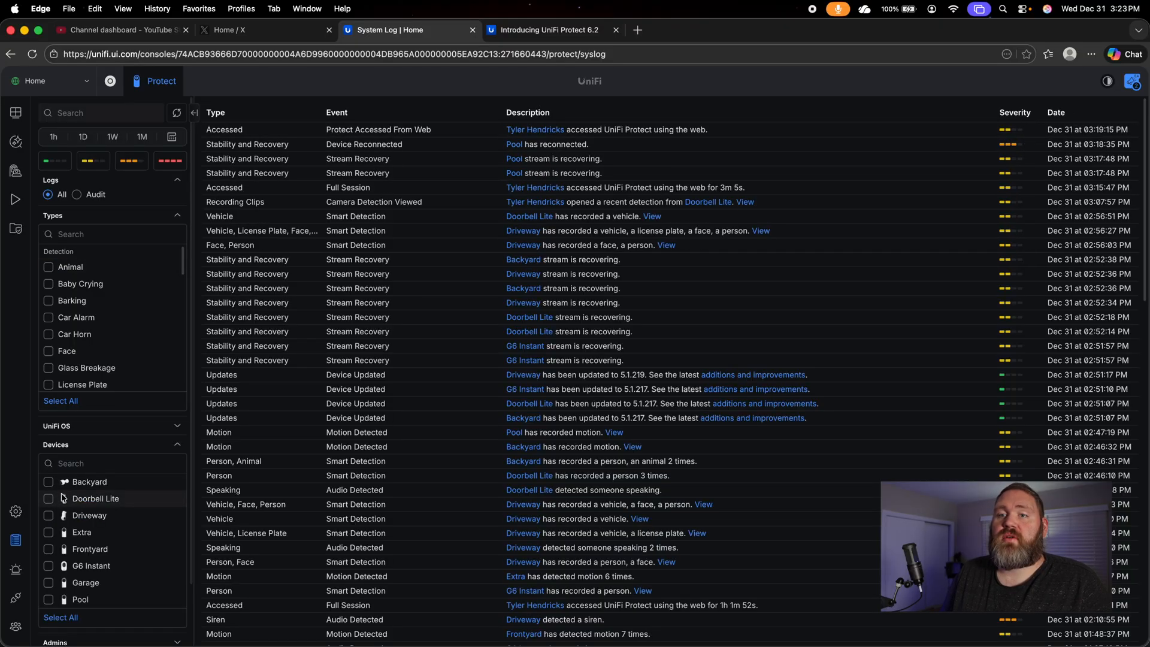
{"action": "left_click", "coordinate": [48, 499]}
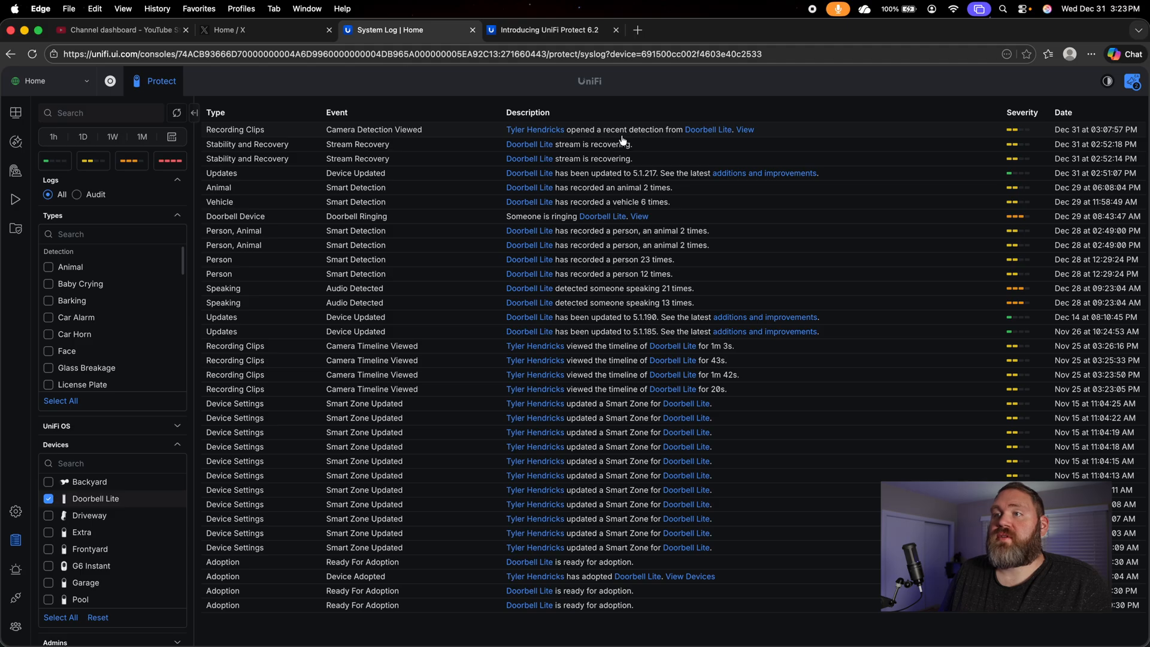
{"action": "mouse_move", "coordinate": [877, 143]}
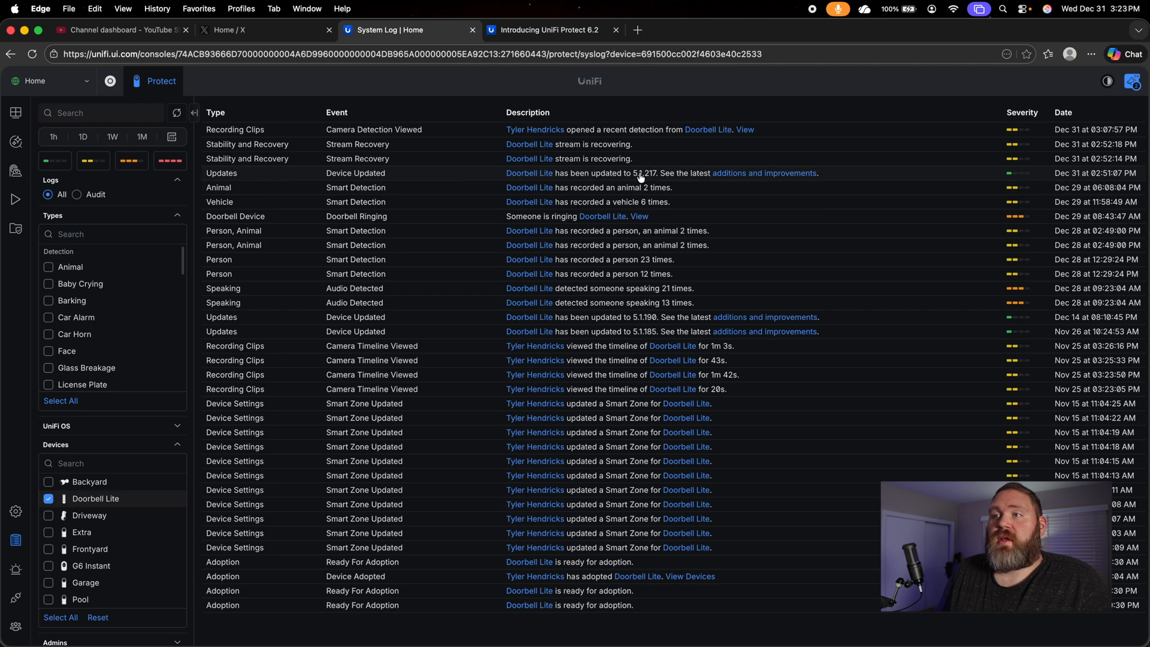
{"action": "mouse_move", "coordinate": [685, 193]}
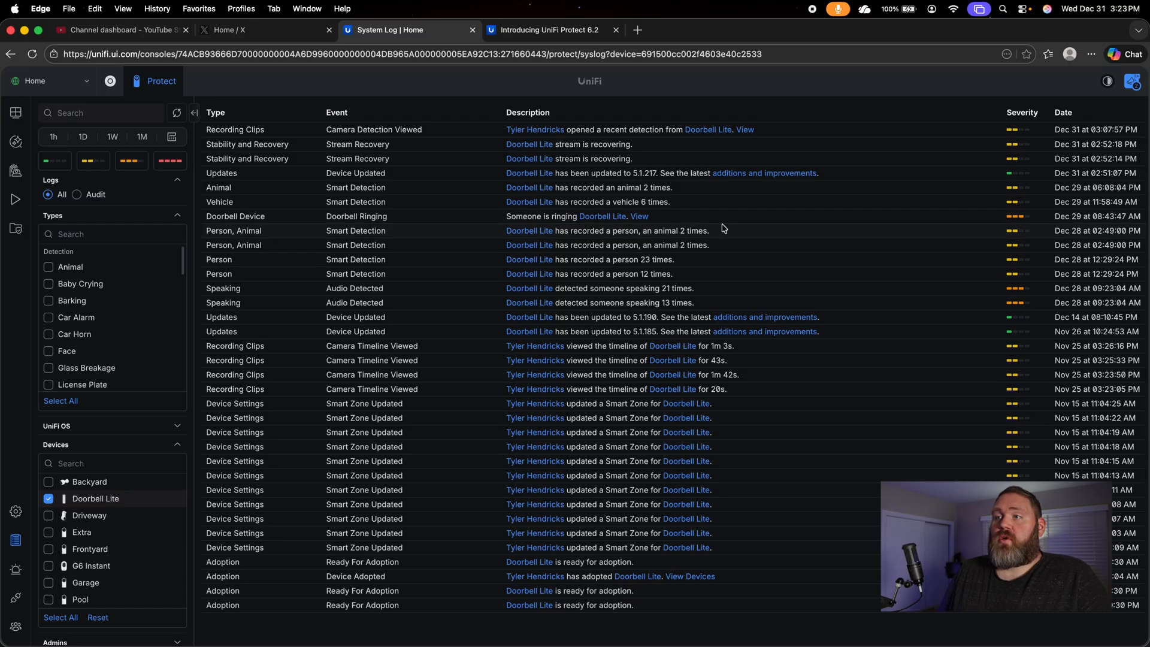
{"action": "mouse_move", "coordinate": [380, 456]}
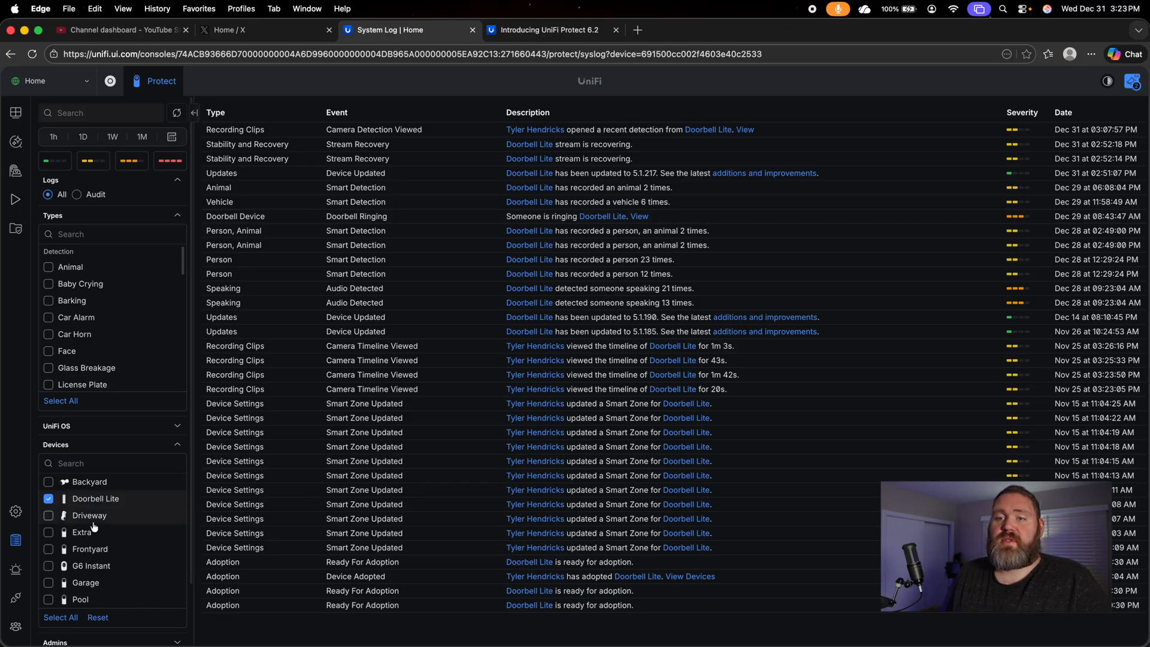
{"action": "left_click", "coordinate": [48, 499]}
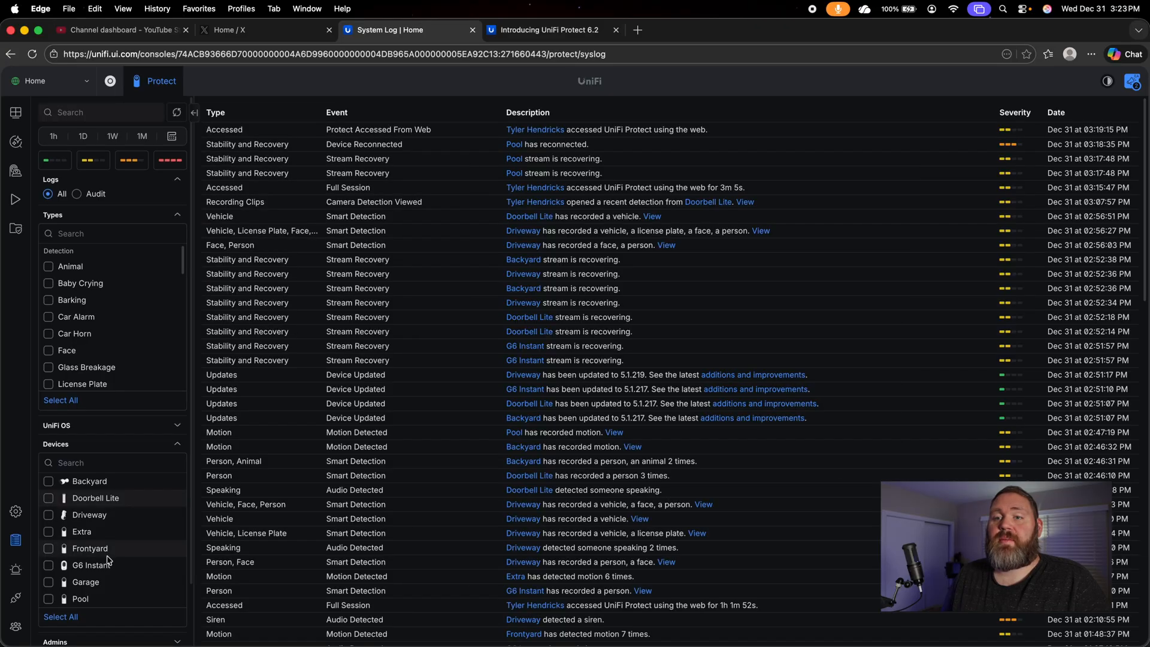
{"action": "scroll", "scroll_direction": "down", "scroll_amount": 3}
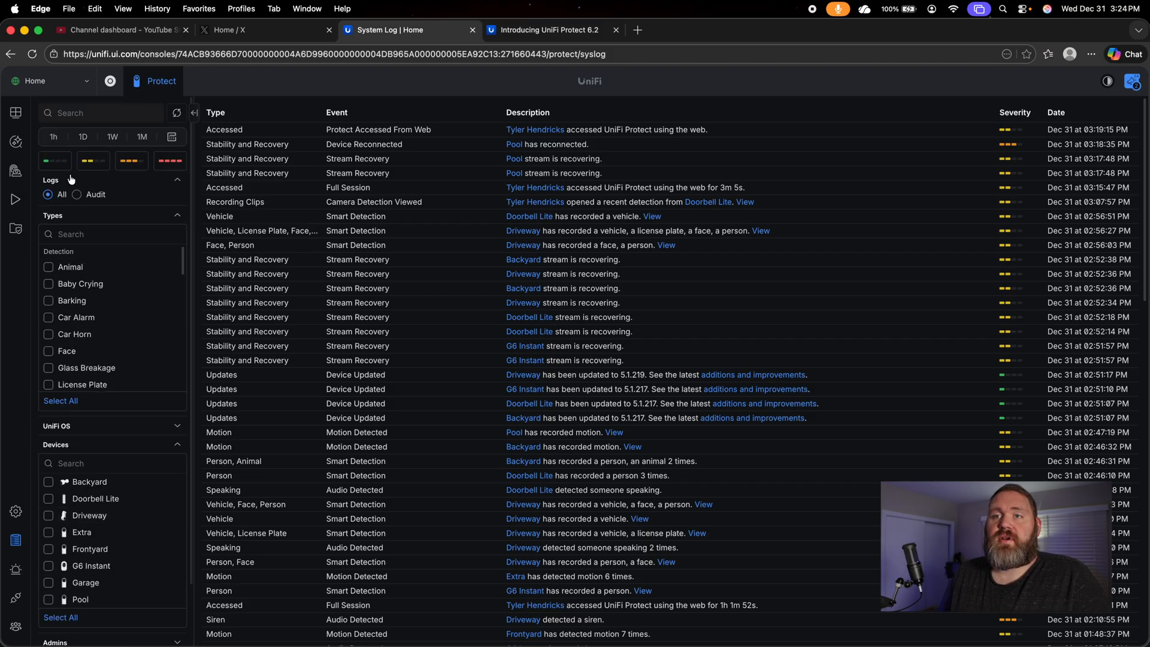
Show only Audit log entries of admin access and activity.
{"action": "left_click", "coordinate": [77, 194]}
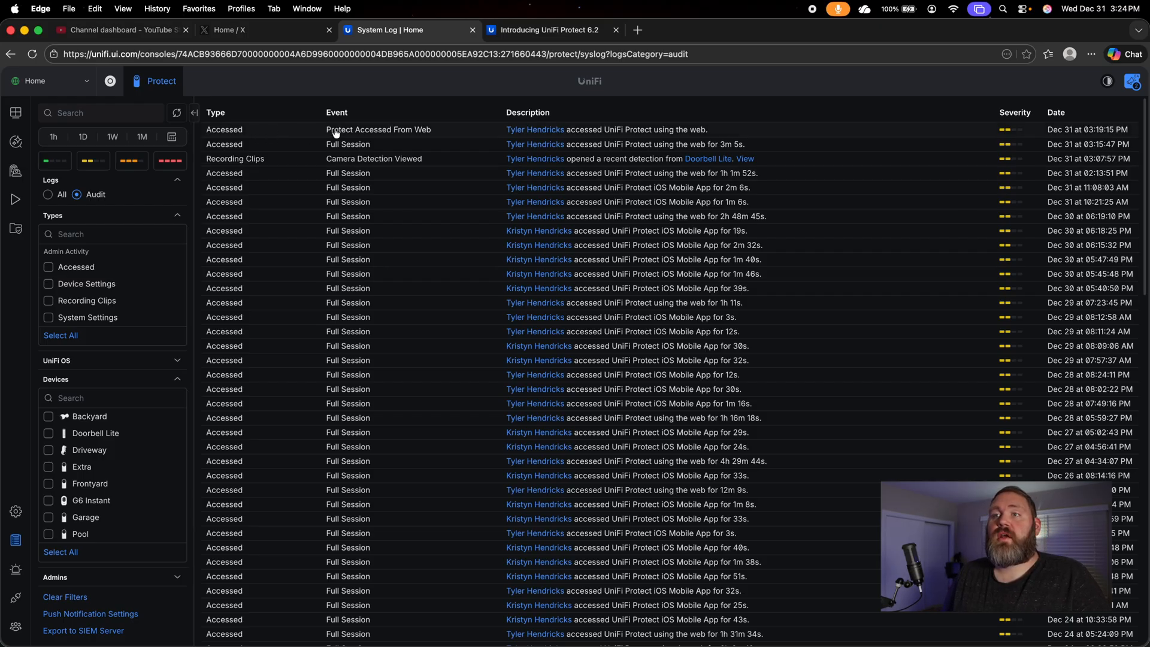
{"action": "mouse_move", "coordinate": [448, 136]}
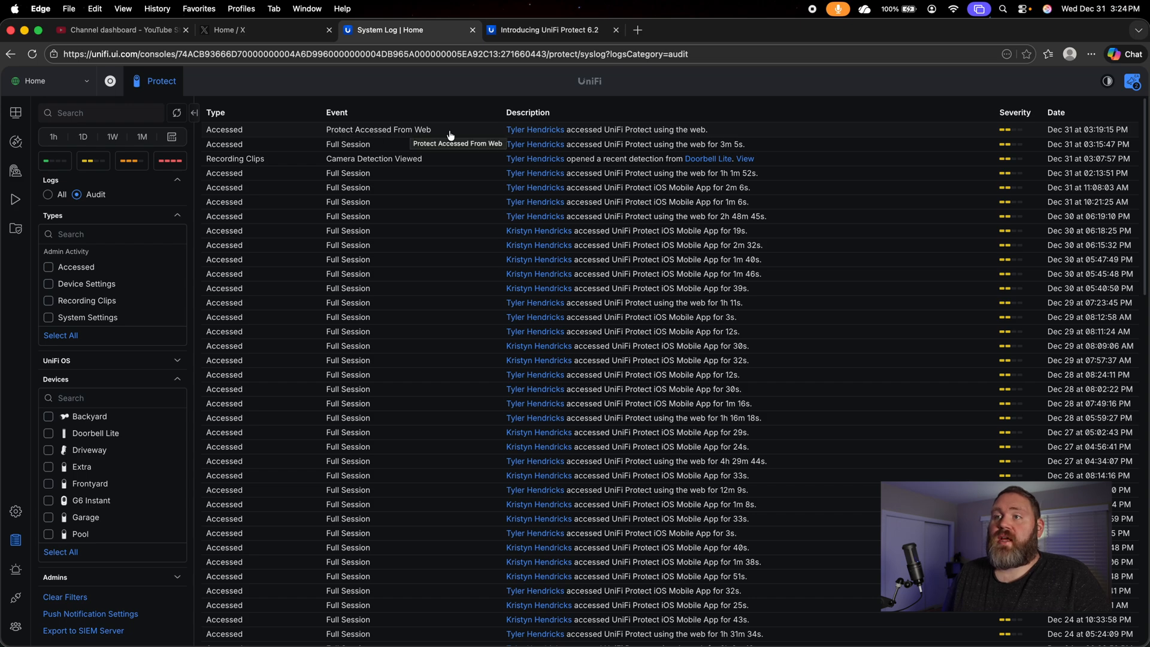
{"action": "mouse_move", "coordinate": [485, 137]}
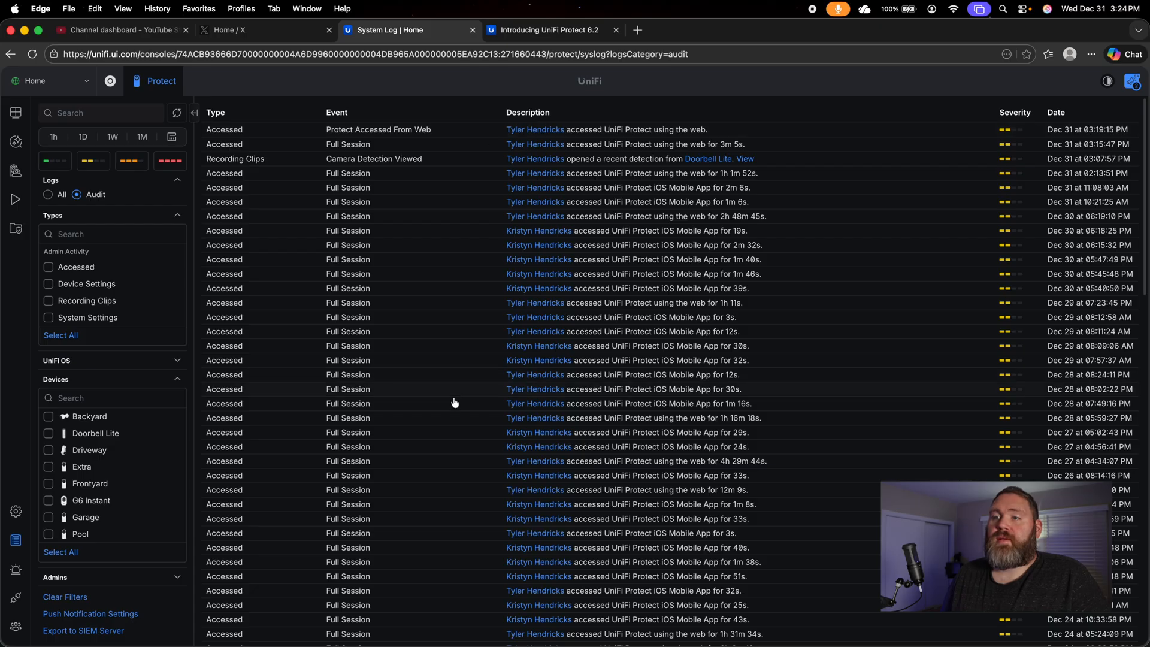
{"action": "mouse_move", "coordinate": [788, 208]}
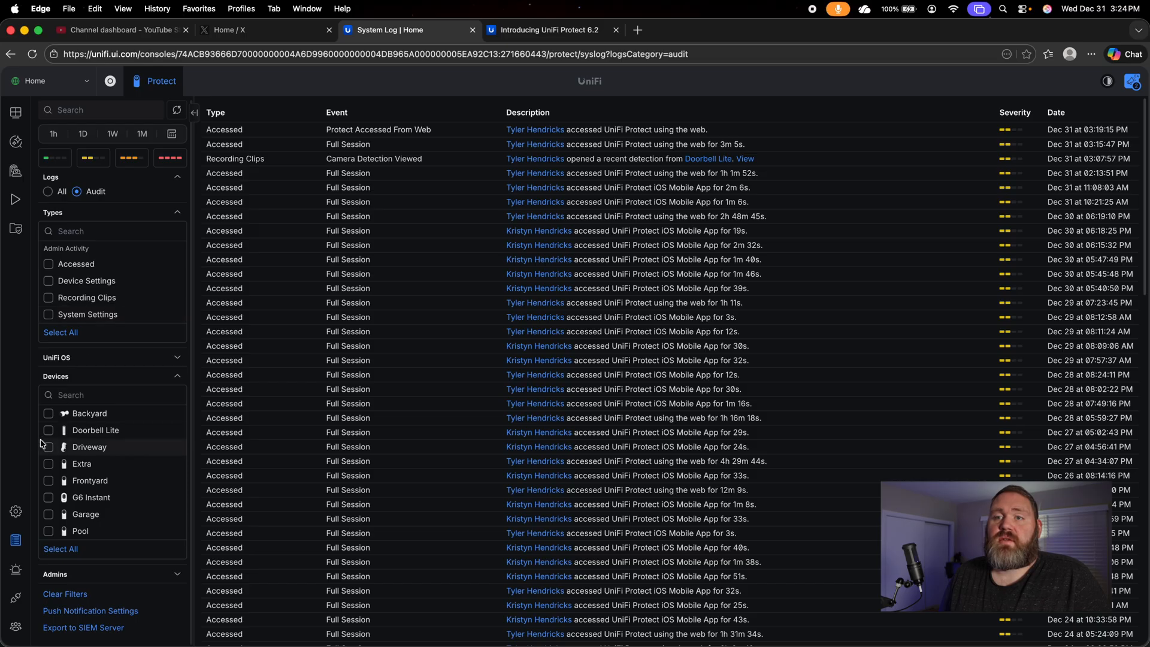
Limit the audit log to entries involving the Backyard camera.
{"action": "left_click", "coordinate": [48, 413]}
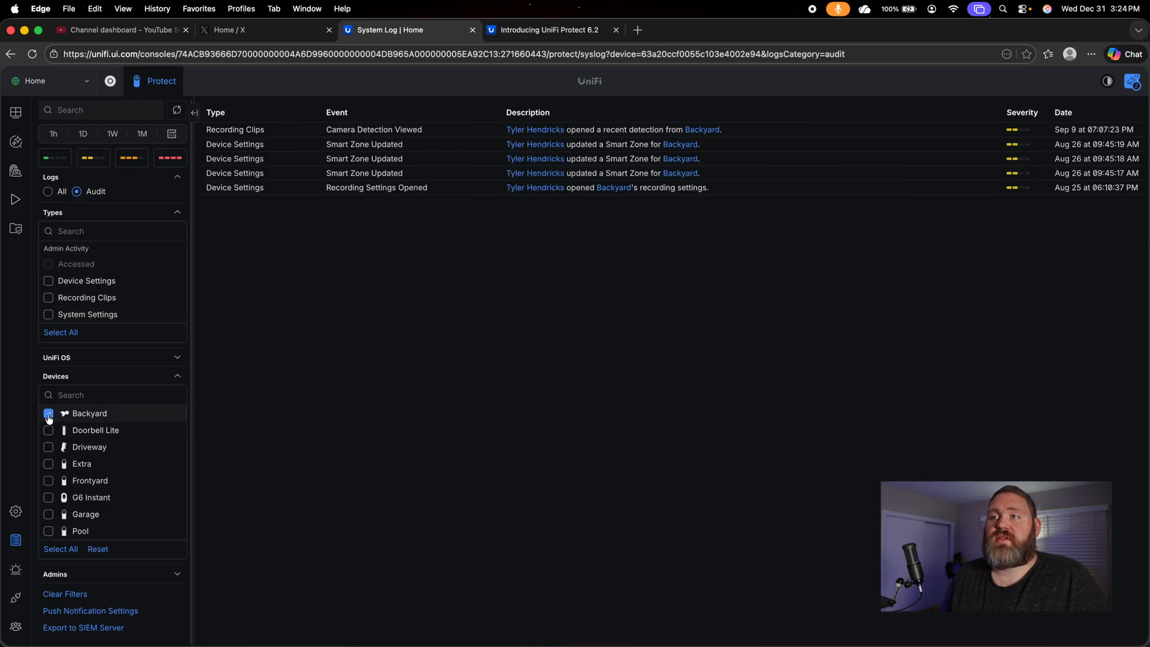
{"action": "left_click", "coordinate": [48, 413]}
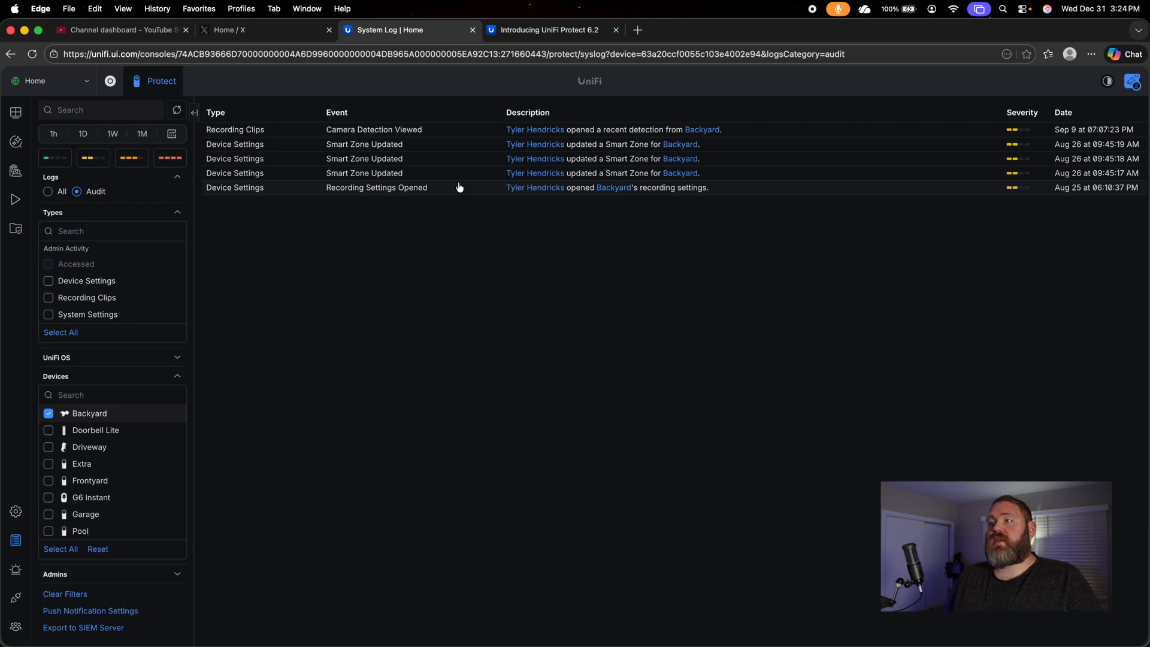
{"action": "left_click", "coordinate": [48, 194]}
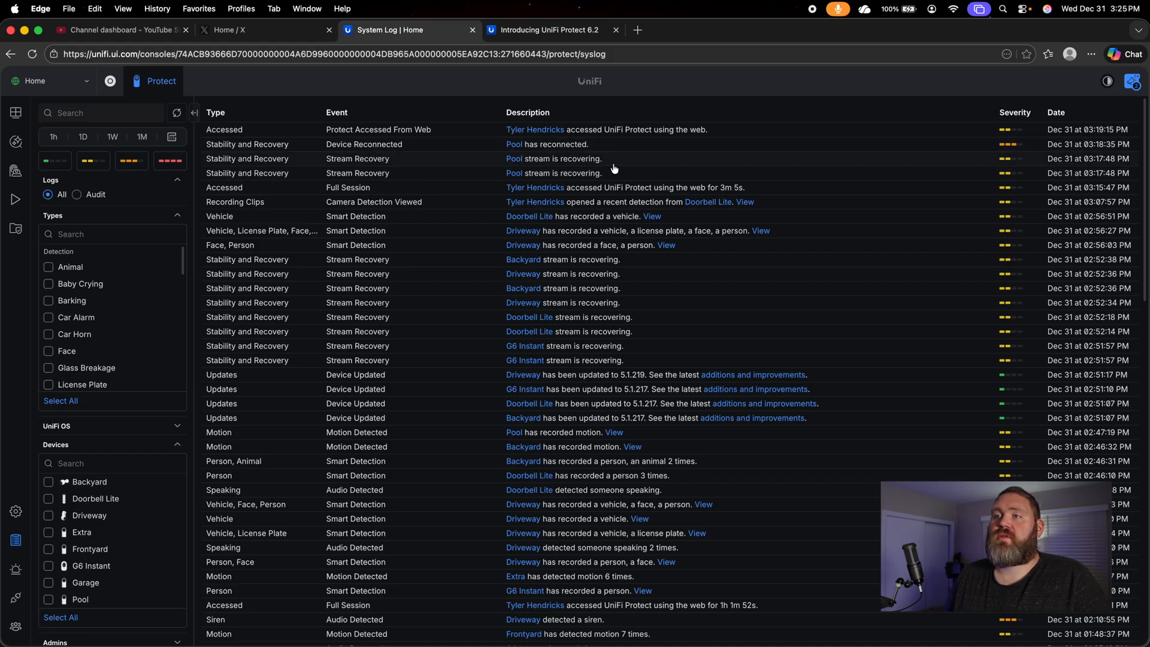
{"action": "mouse_move", "coordinate": [609, 173]}
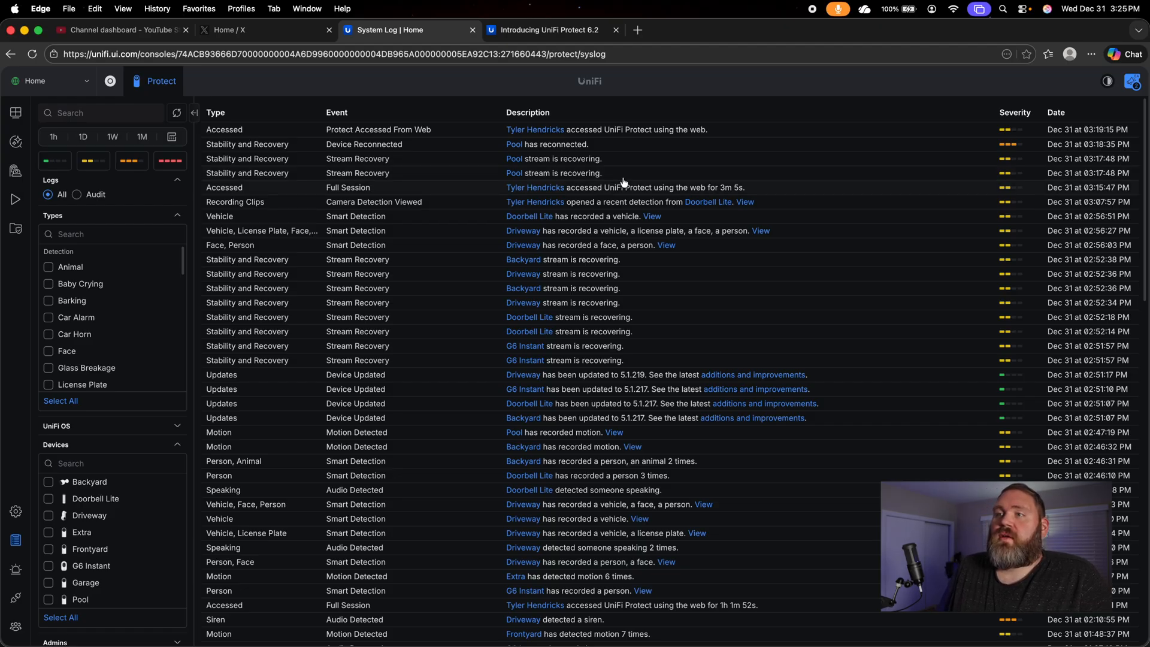
{"action": "mouse_move", "coordinate": [629, 159]}
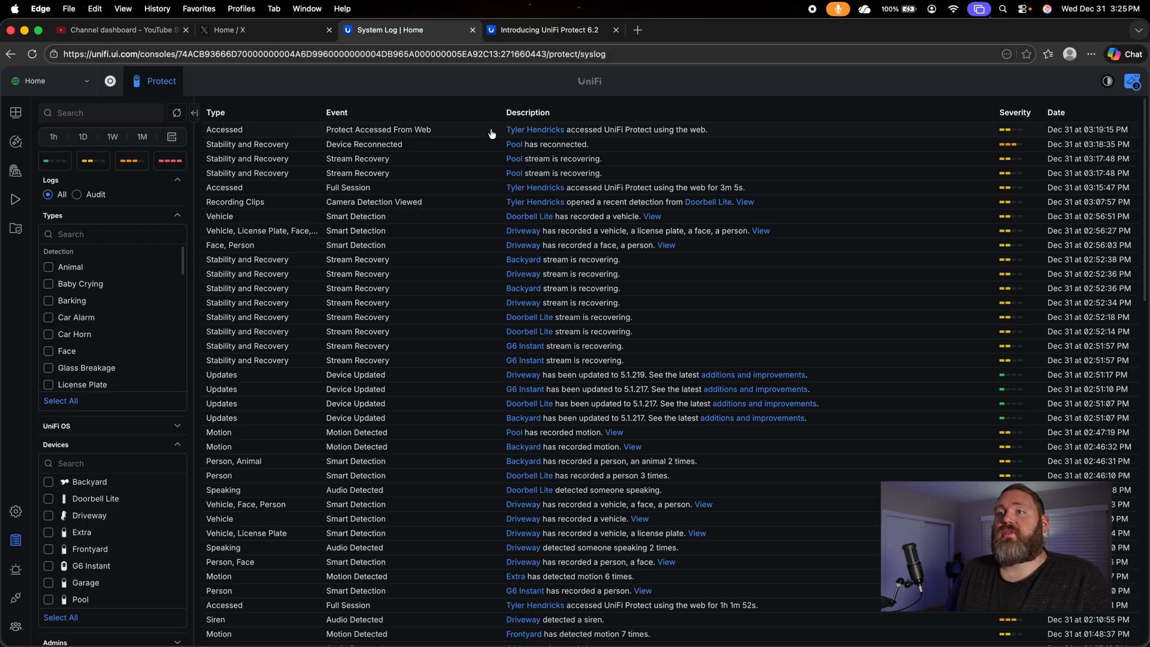
Return to the release article and scroll past Retail Integrations with Shopify toward A Smarter Timeline Experience.
{"action": "left_click", "coordinate": [546, 30]}
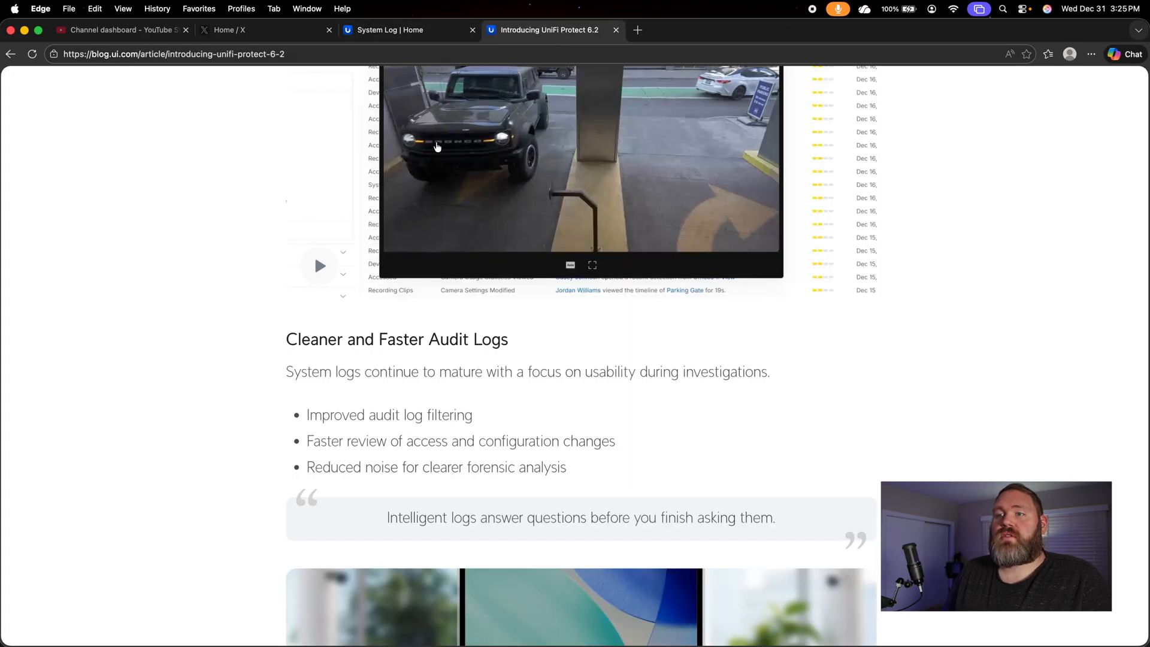
{"action": "scroll", "scroll_direction": "down", "scroll_amount": 3}
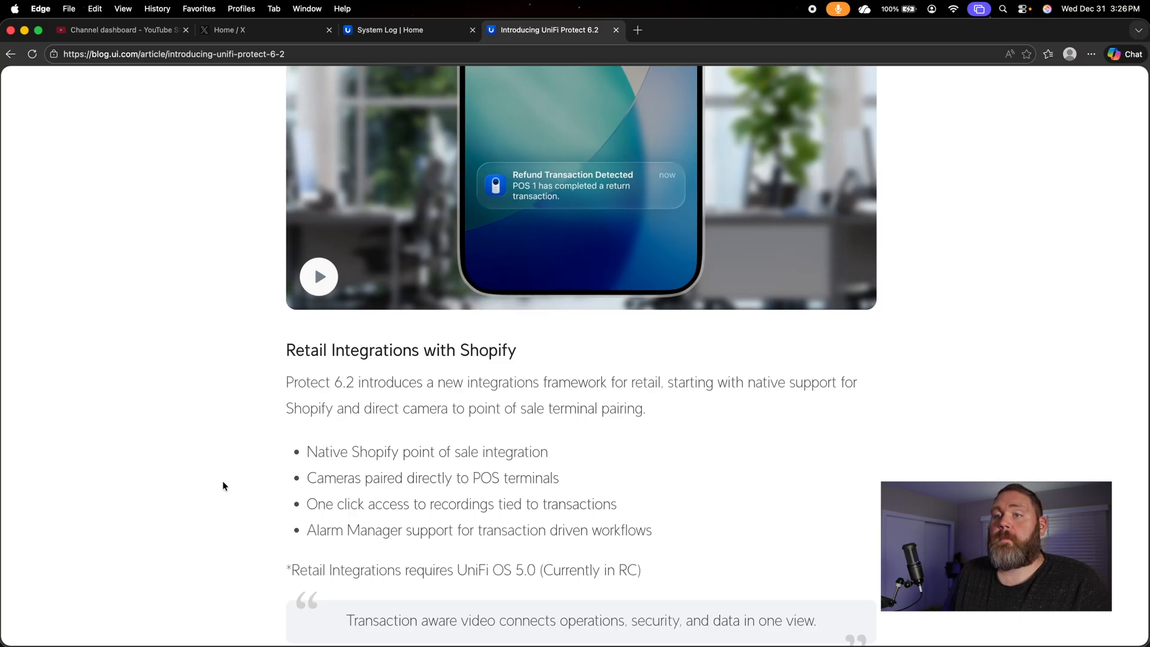
{"action": "scroll", "scroll_direction": "up", "scroll_amount": 3}
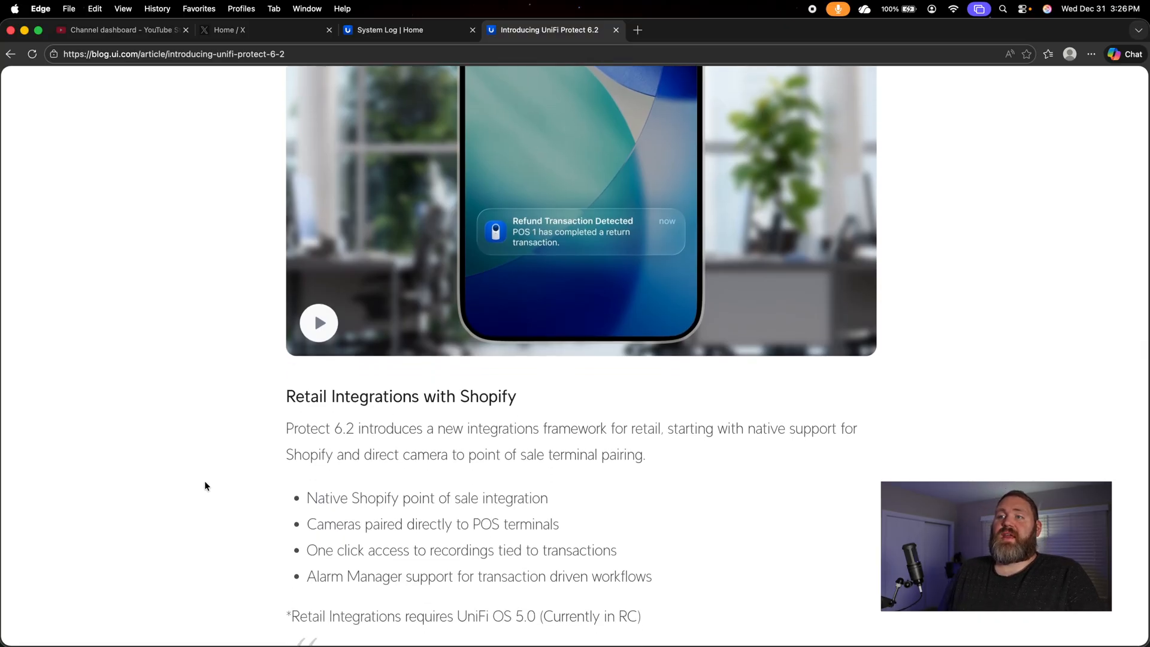
{"action": "scroll", "scroll_direction": "down", "scroll_amount": 3}
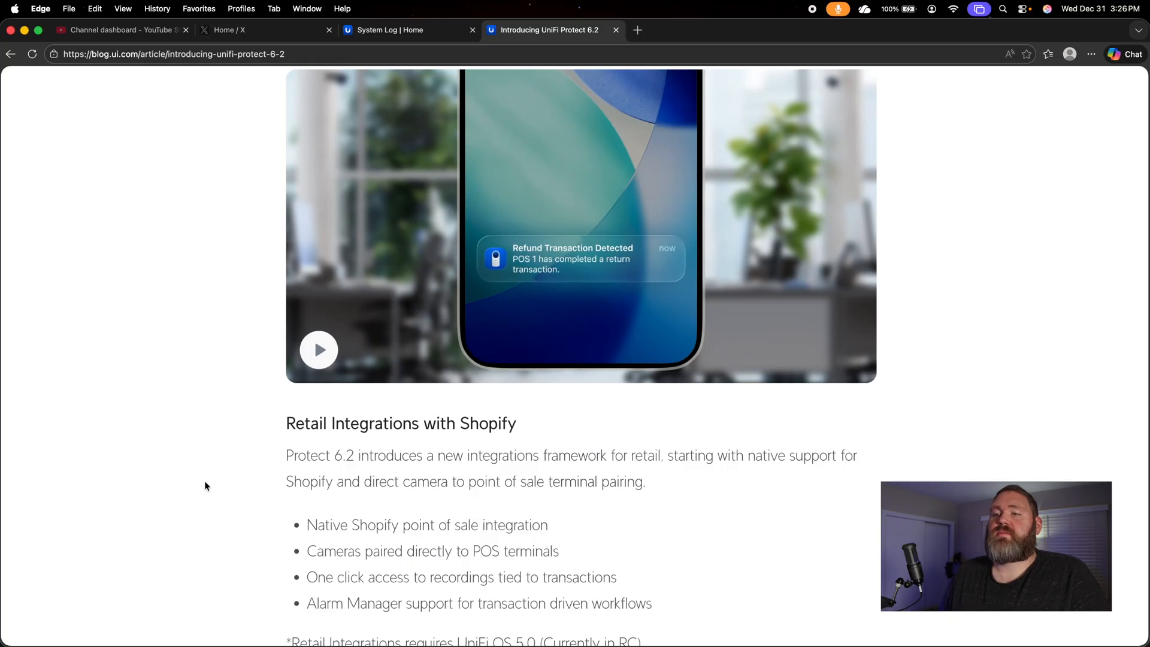
{"action": "scroll", "scroll_direction": "down", "scroll_amount": 3}
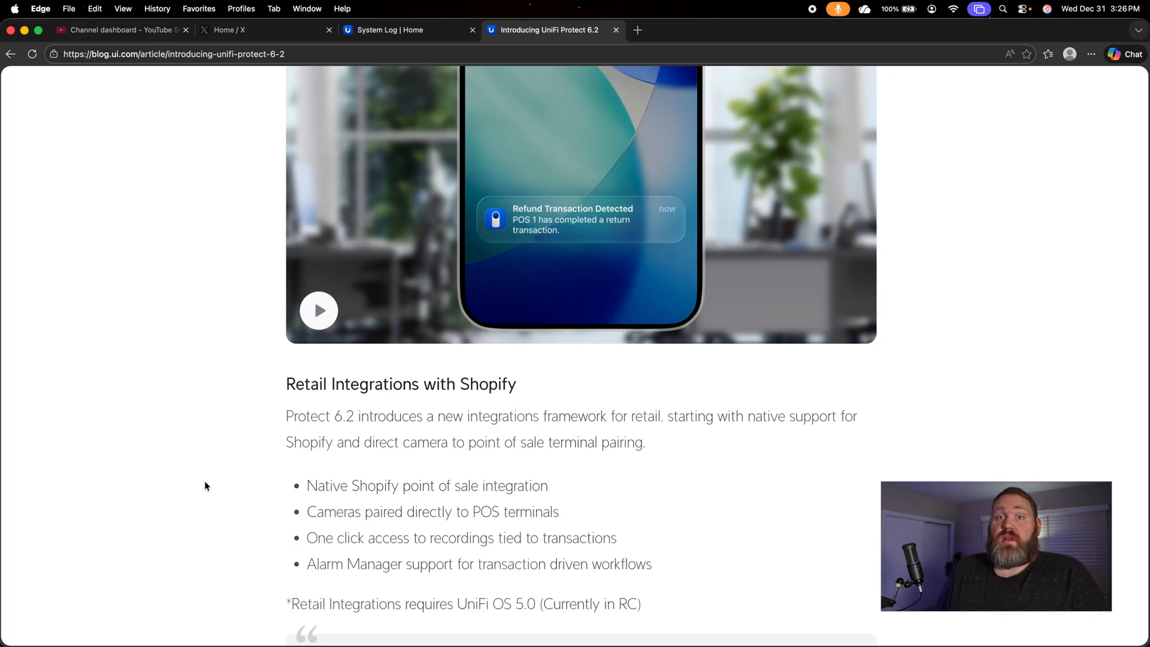
{"action": "scroll", "scroll_direction": "down", "scroll_amount": 3}
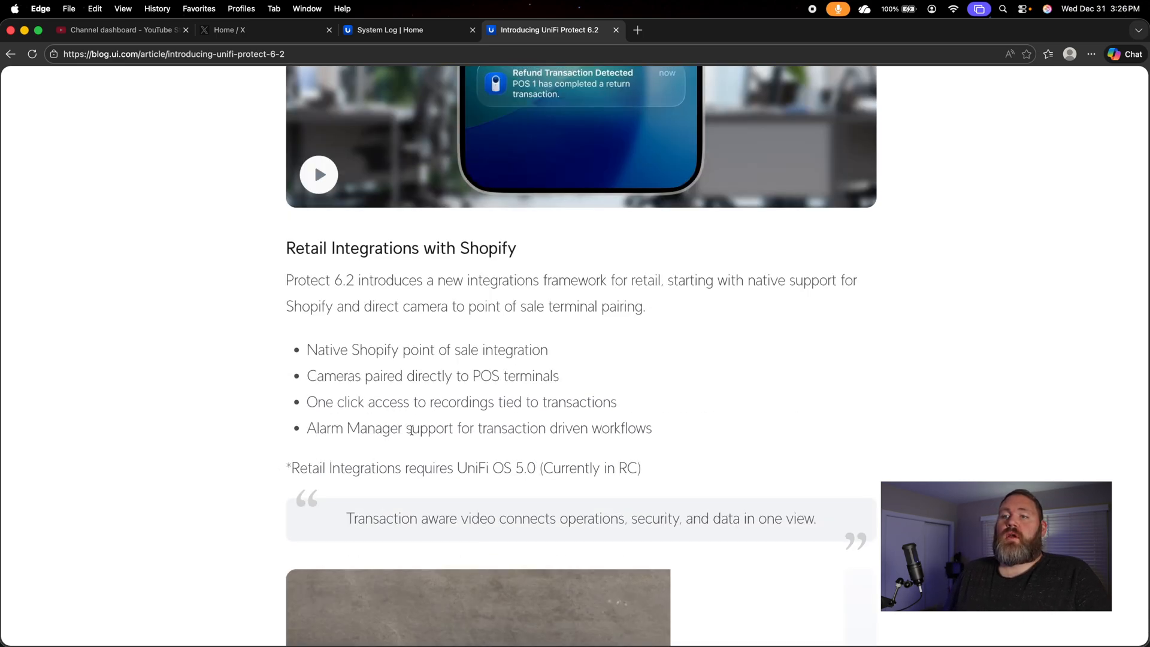
{"action": "mouse_move", "coordinate": [122, 441]}
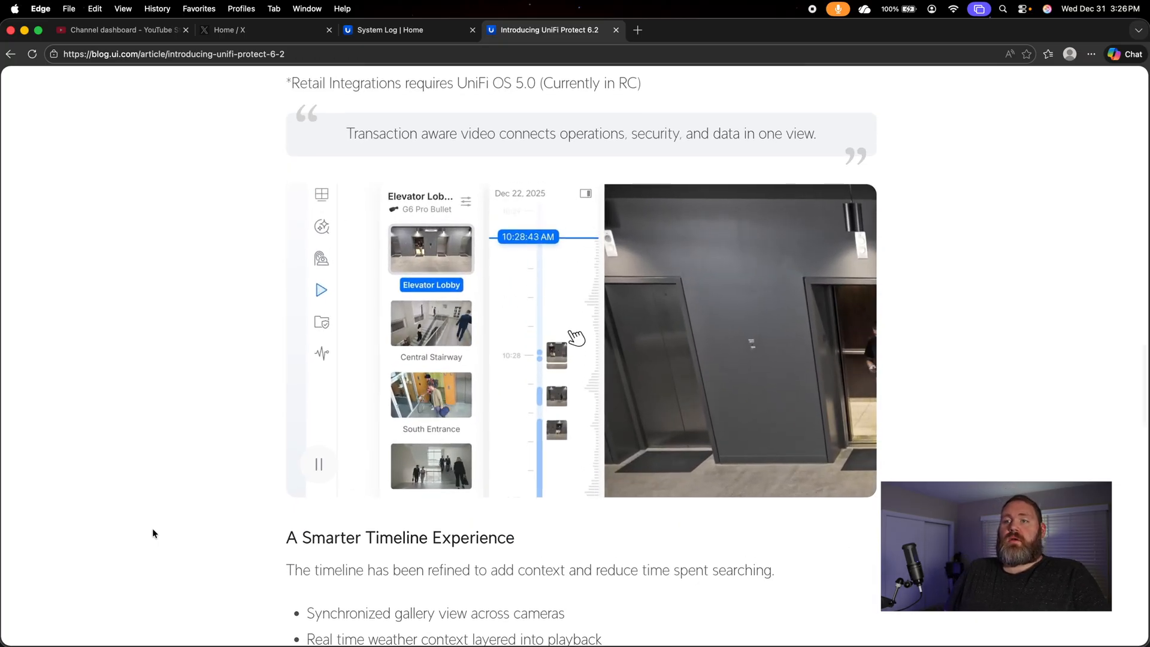
{"action": "scroll", "scroll_direction": "down", "scroll_amount": 3}
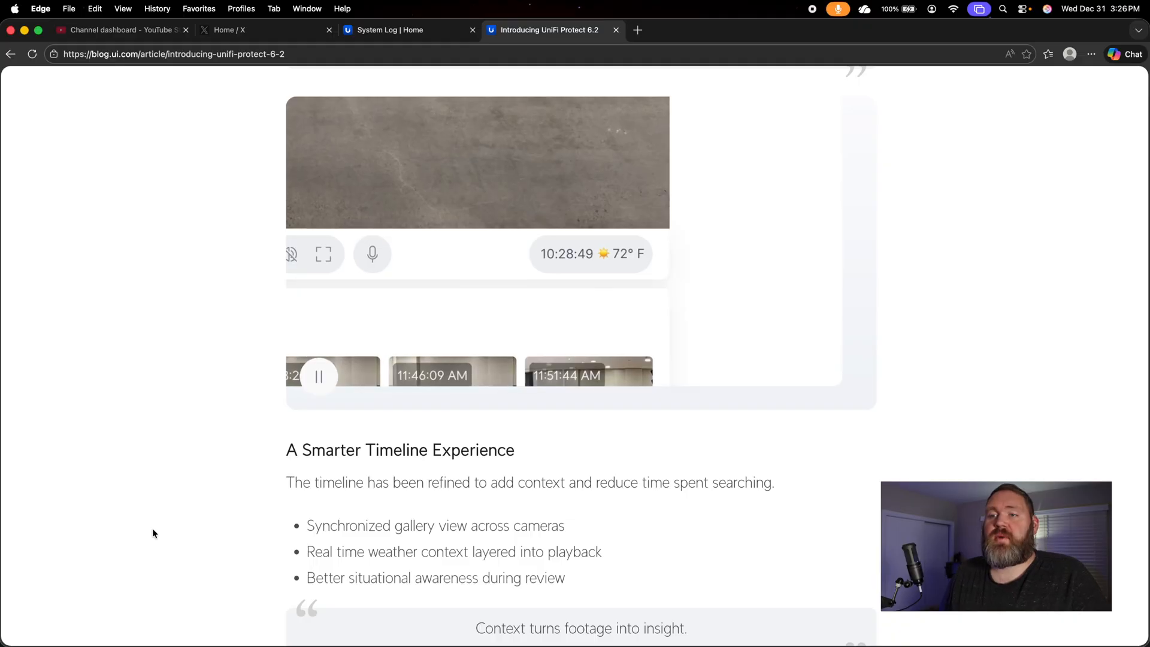
{"action": "left_click", "coordinate": [318, 377]}
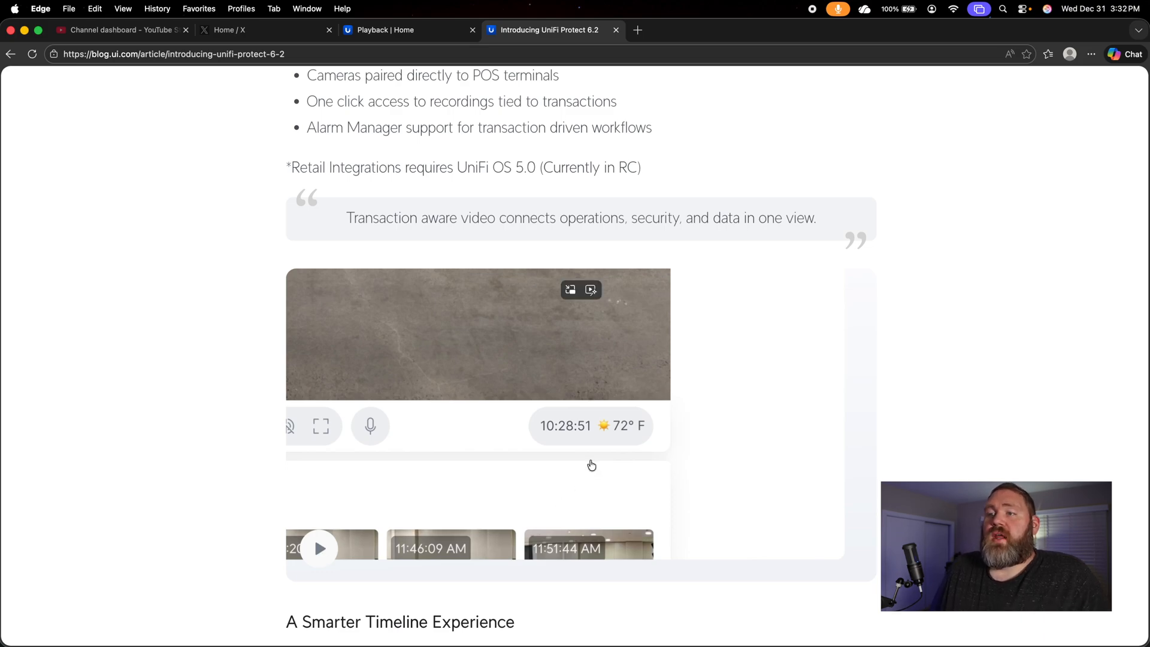
{"action": "mouse_move", "coordinate": [623, 442]}
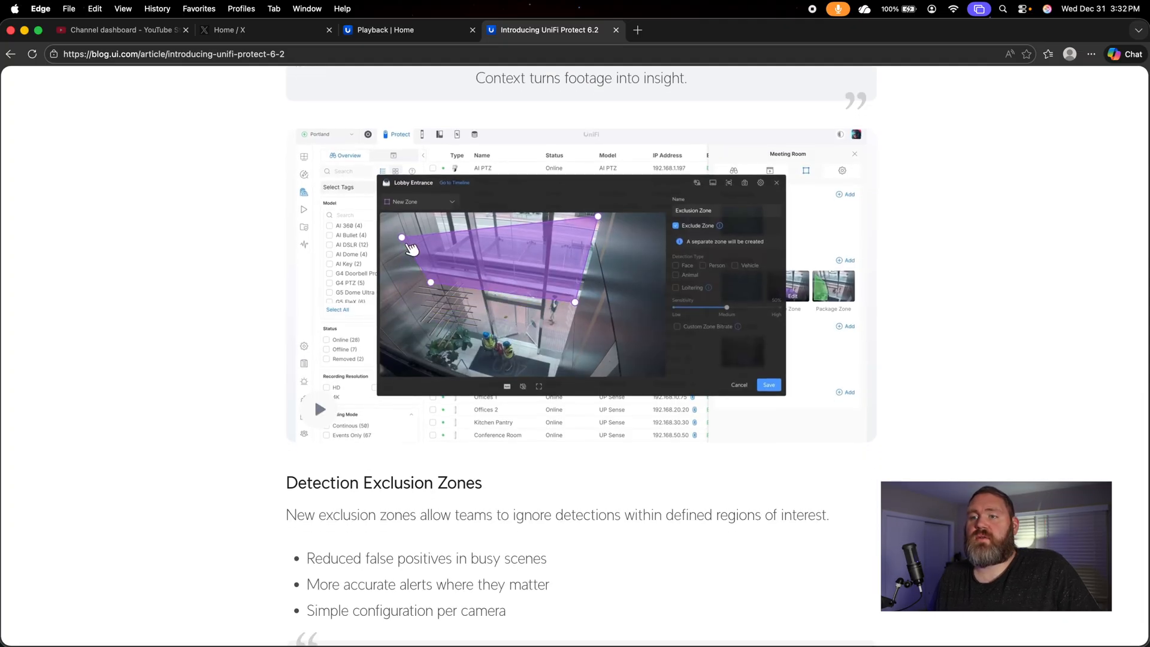
Scroll the article down to the Detection Exclusion Zones heading.
{"action": "scroll", "scroll_direction": "down", "scroll_amount": 3}
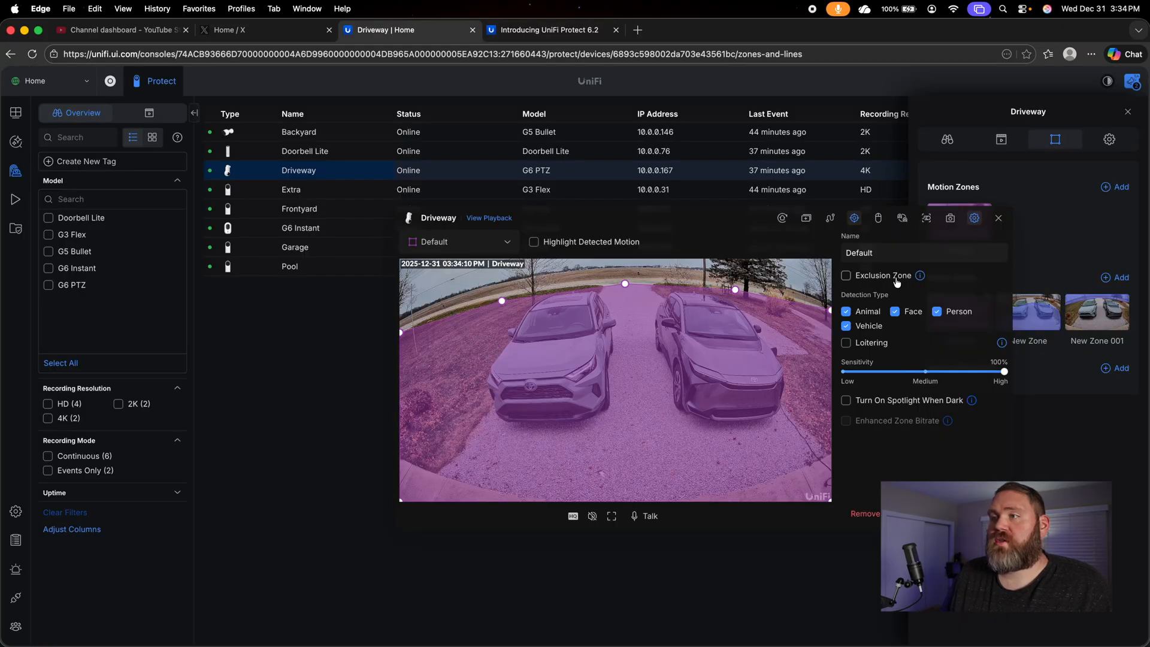
{"action": "mouse_move", "coordinate": [920, 276]}
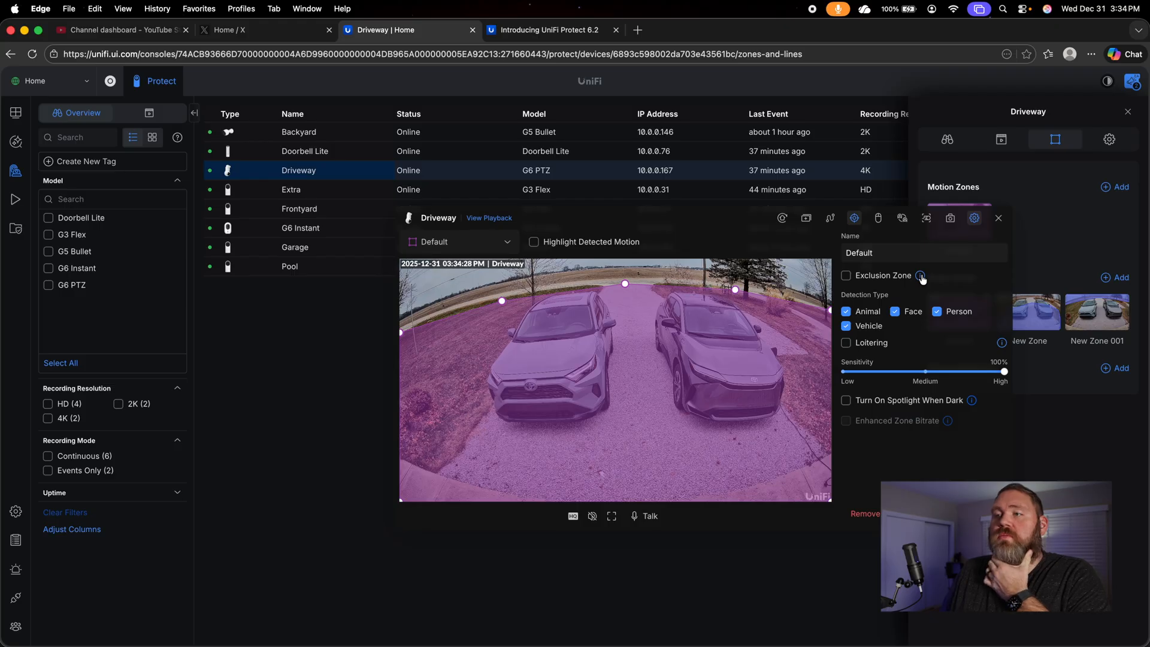
{"action": "mouse_move", "coordinate": [724, 384]}
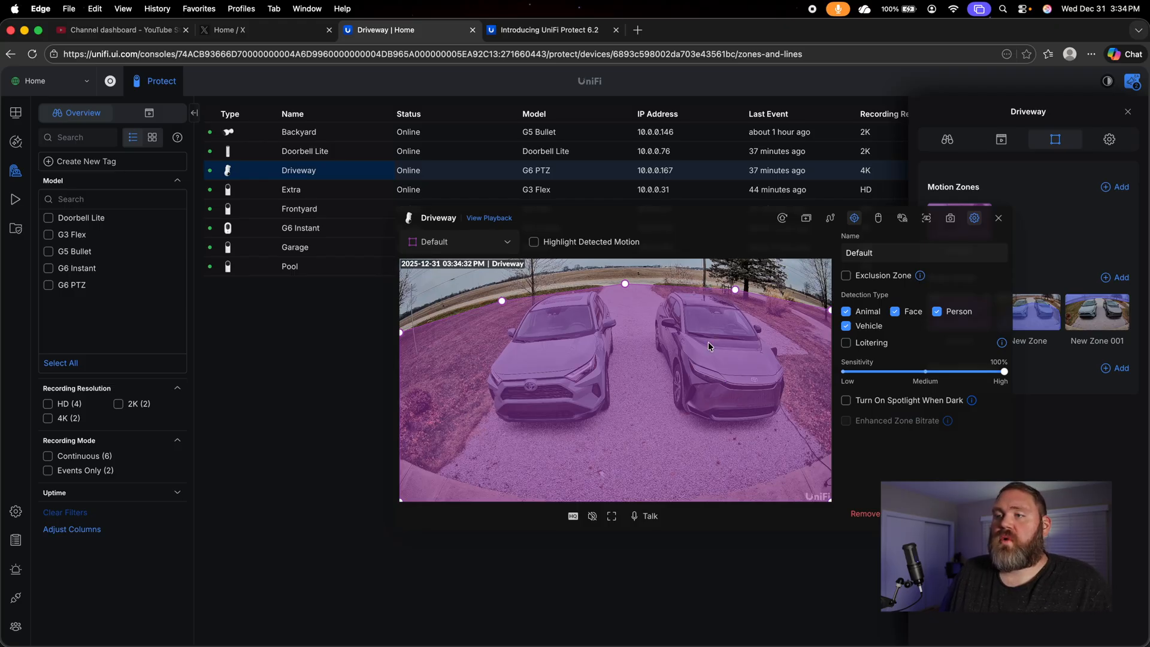
{"action": "mouse_move", "coordinate": [733, 398]}
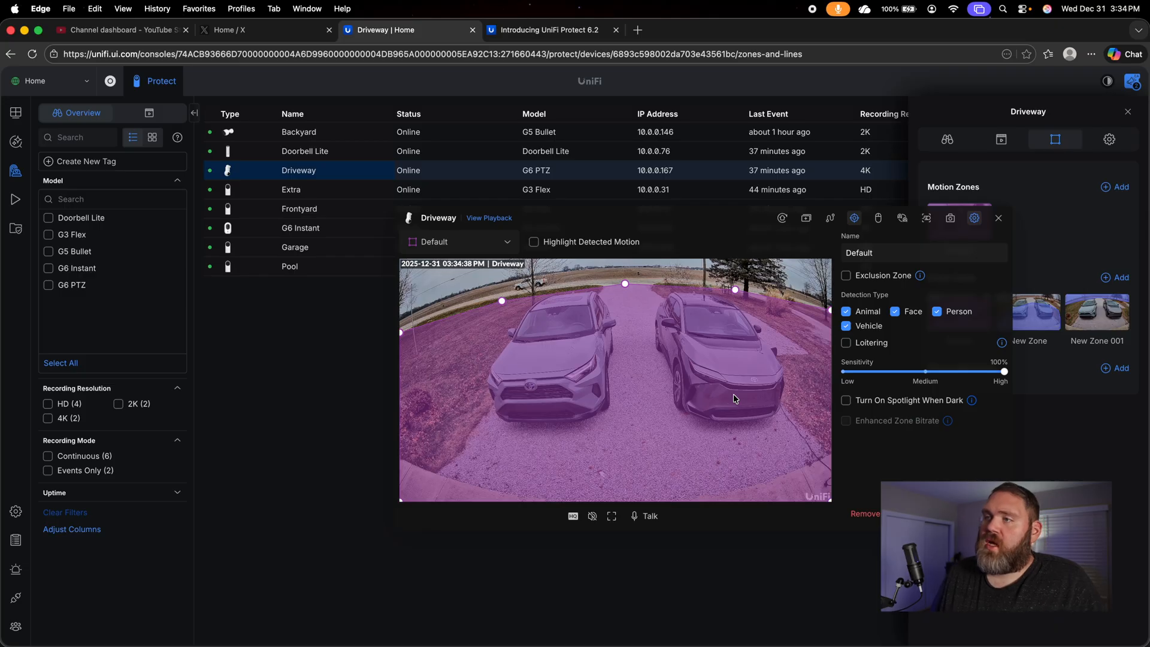
{"action": "mouse_move", "coordinate": [921, 276]}
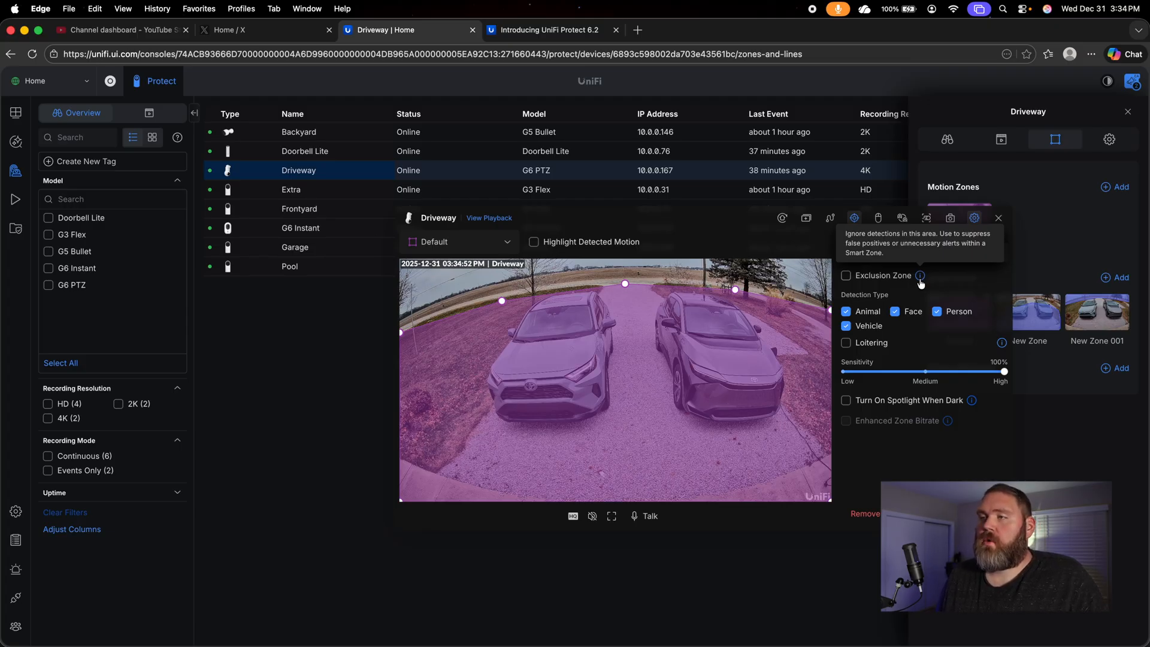
Switch back to the Ubiquiti Blog tab with the Protect 6.2 article's Detection Exclusion Zones section.
{"action": "left_click", "coordinate": [547, 30]}
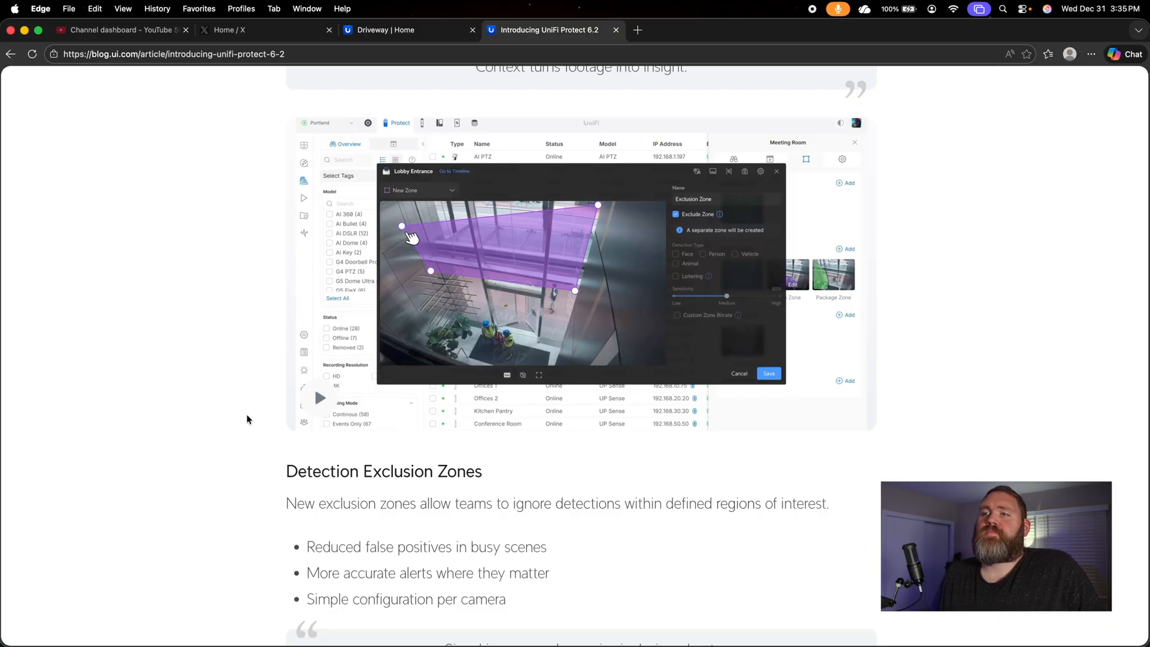
Scroll the Protect 6.2 article down to the Expanded PTZ Controls and Automation section.
{"action": "scroll", "scroll_direction": "down", "scroll_amount": 3}
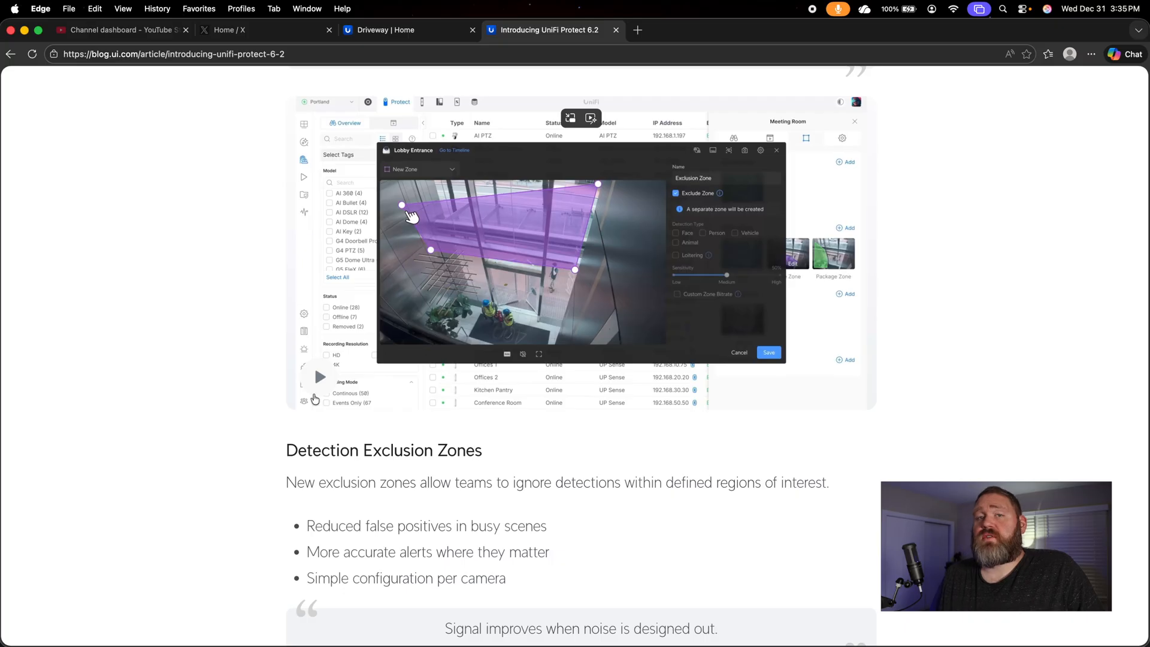
{"action": "scroll", "scroll_direction": "down", "scroll_amount": 3}
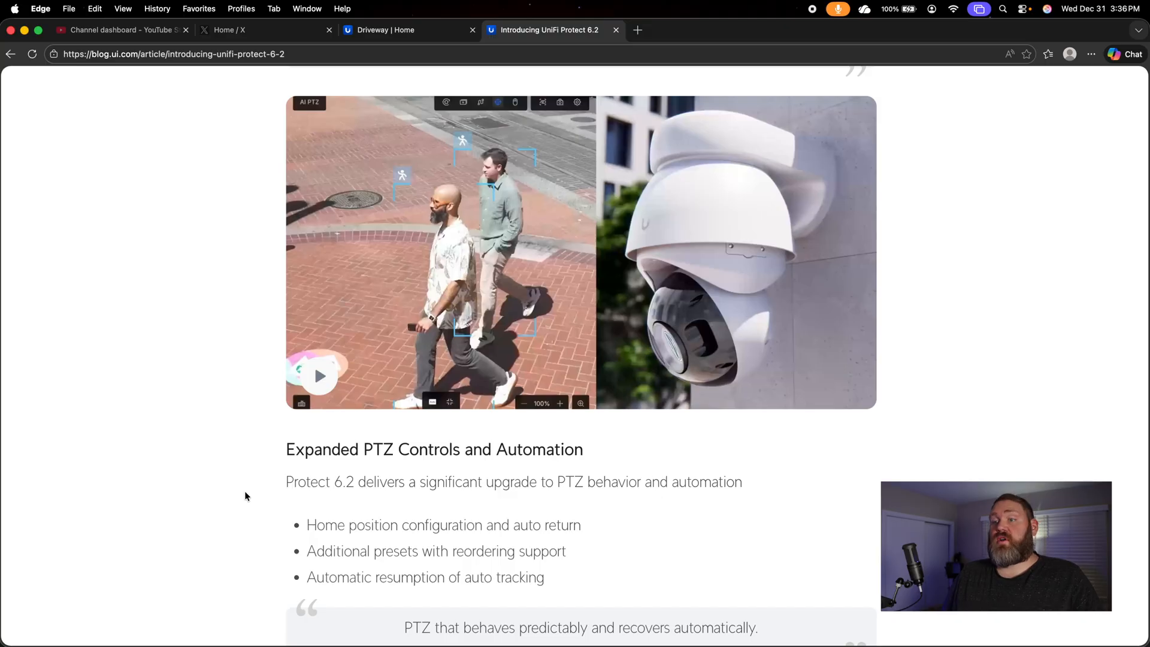
{"action": "left_click", "coordinate": [385, 30]}
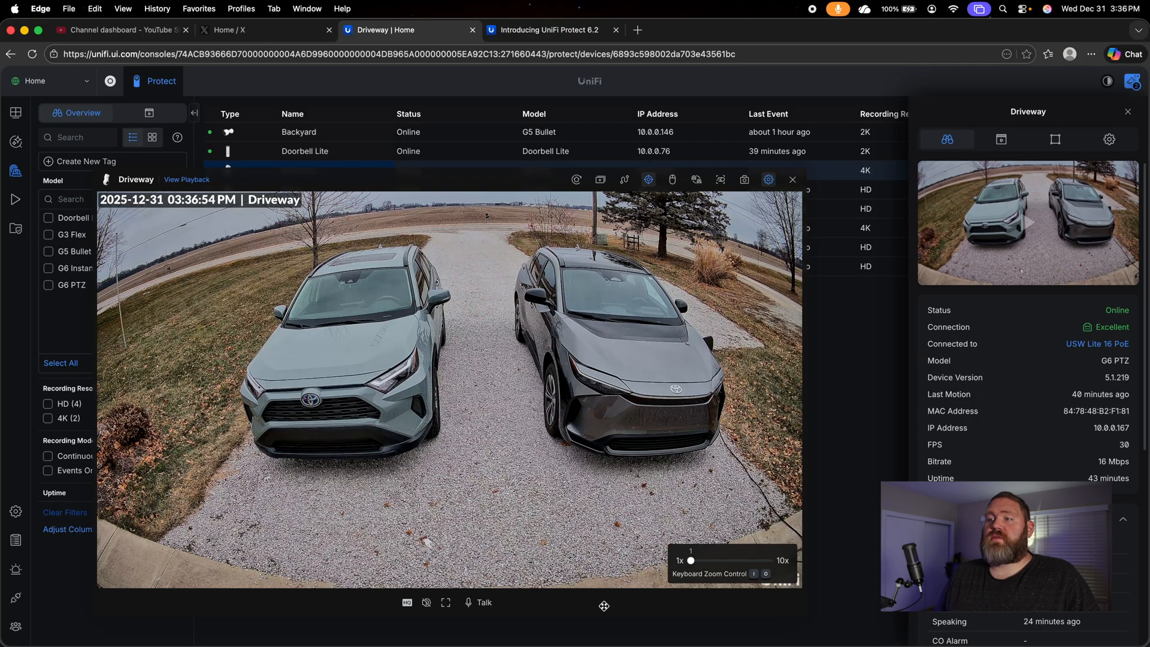
{"action": "mouse_move", "coordinate": [744, 474]}
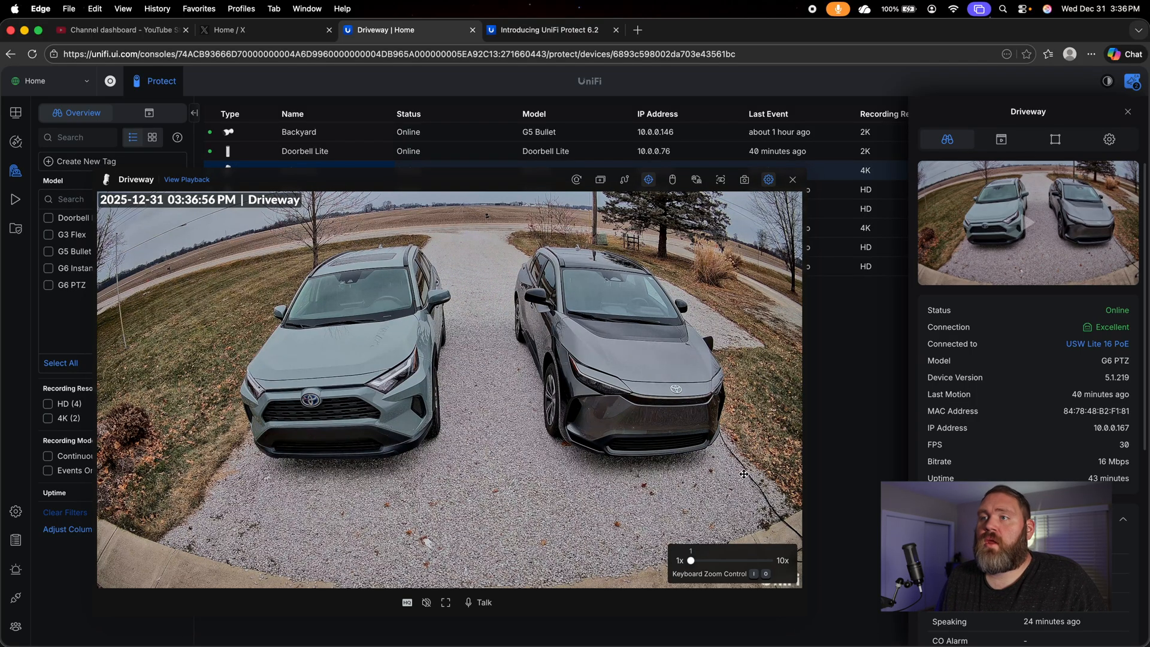
{"action": "mouse_move", "coordinate": [576, 179]}
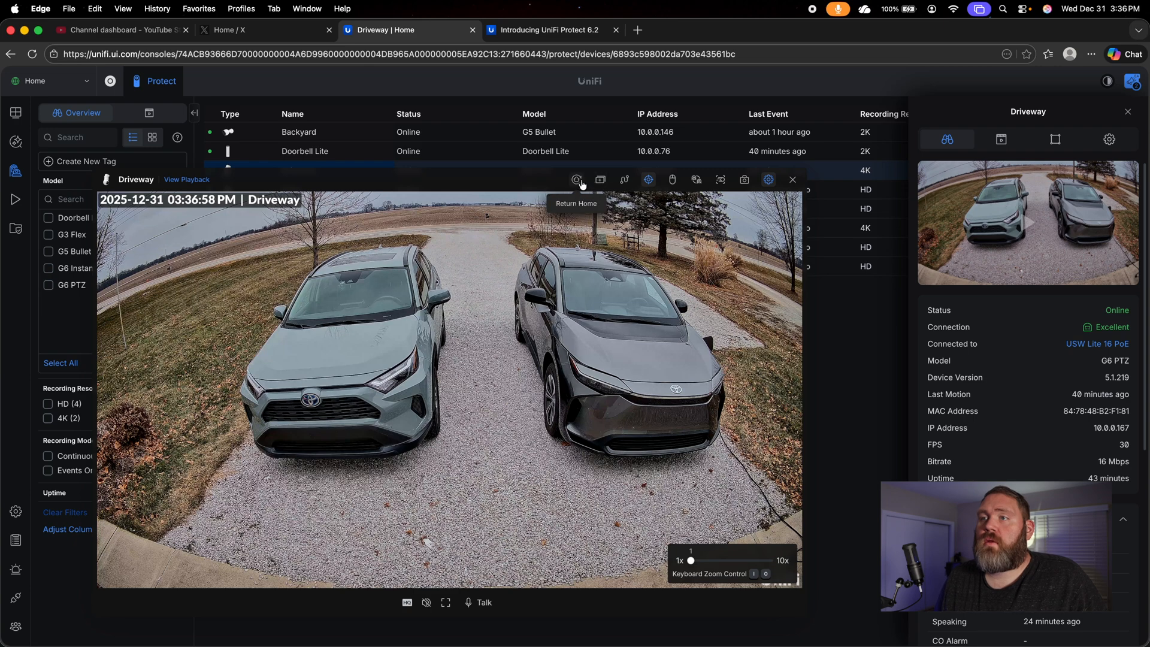
{"action": "mouse_move", "coordinate": [599, 180]}
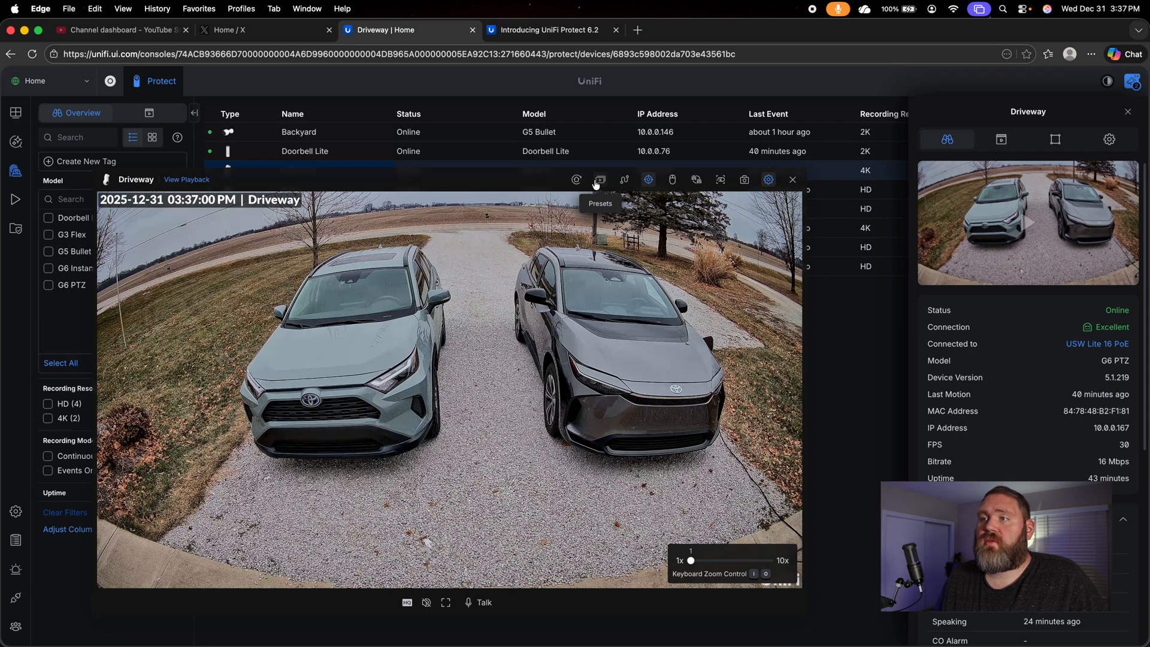
{"action": "left_click", "coordinate": [599, 179]}
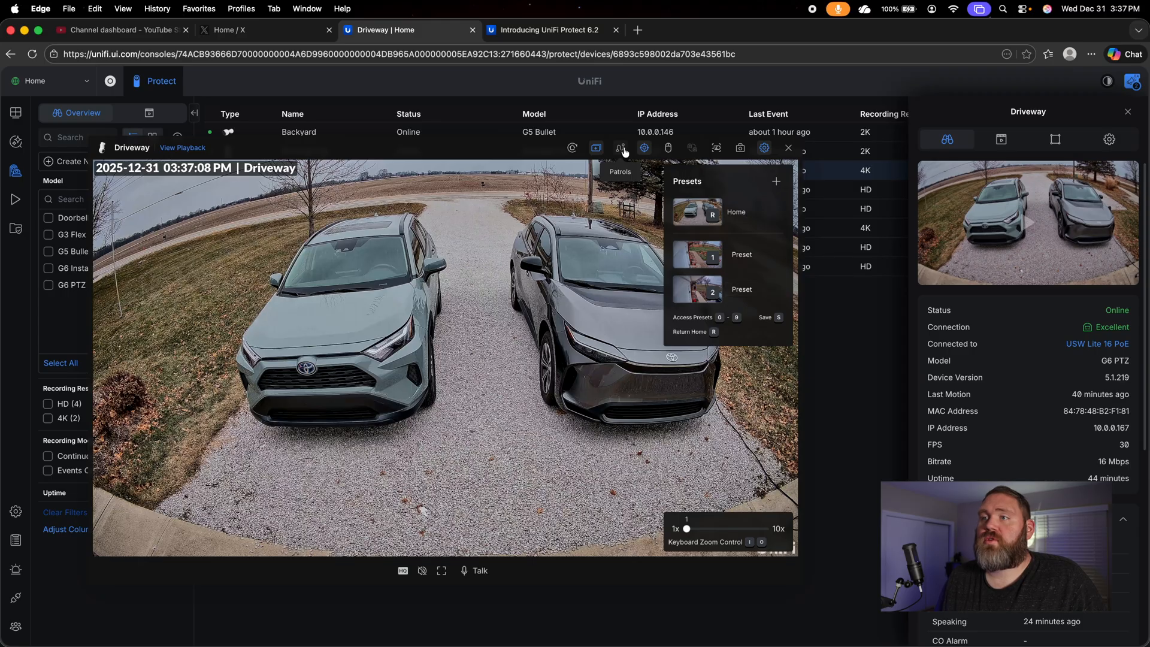
{"action": "left_click", "coordinate": [644, 148]}
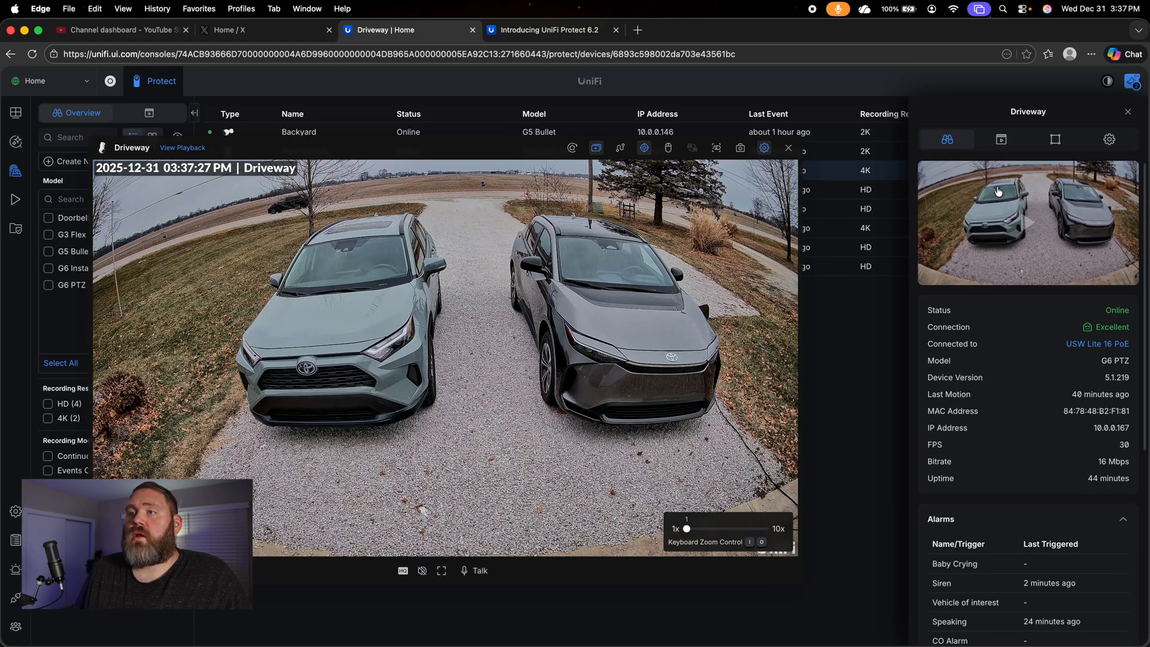
{"action": "left_click", "coordinate": [595, 147]}
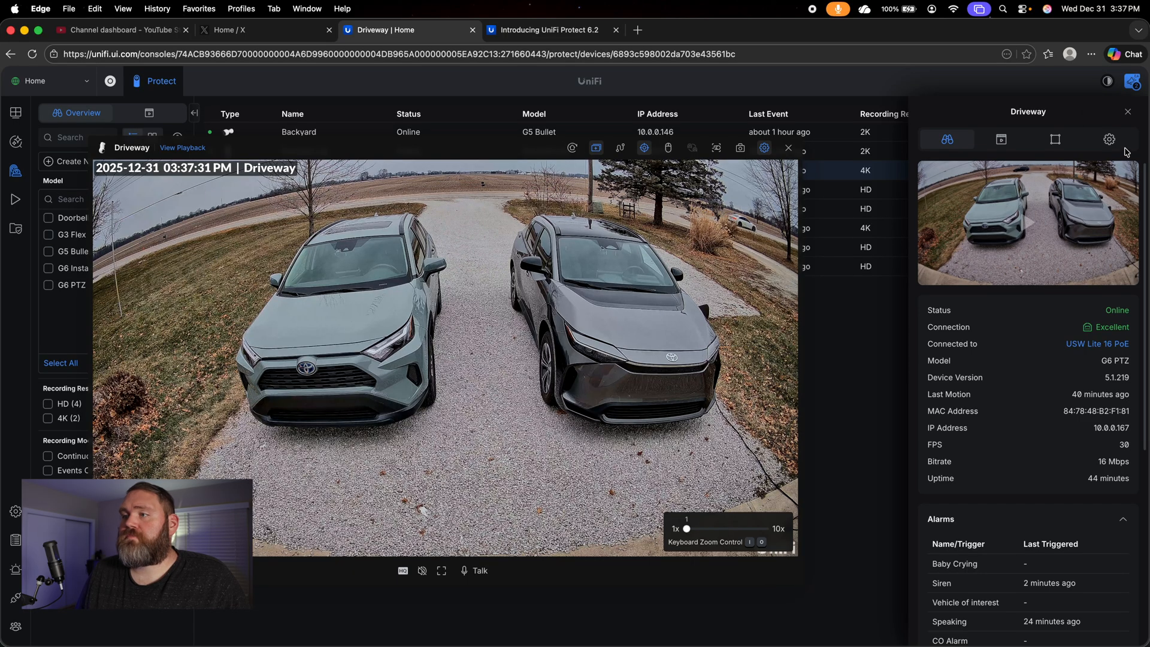
Enable Auto Return Home After Inactivity in the Driveway camera's Home View settings.
{"action": "left_click", "coordinate": [1109, 139]}
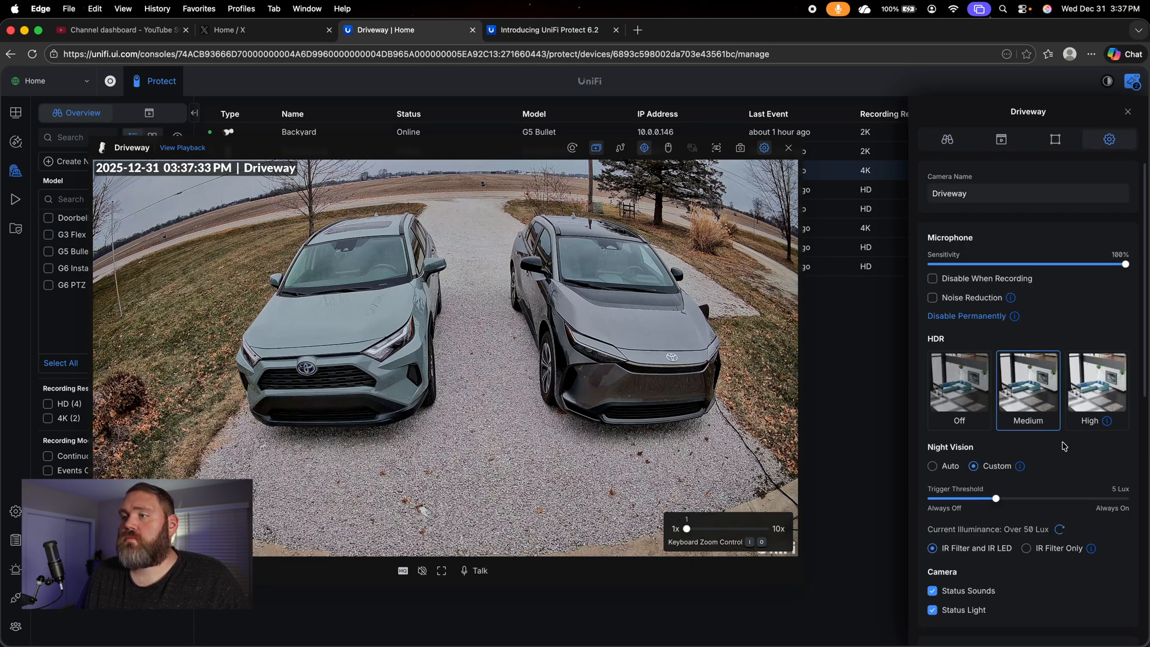
{"action": "scroll", "scroll_direction": "down", "scroll_amount": 3}
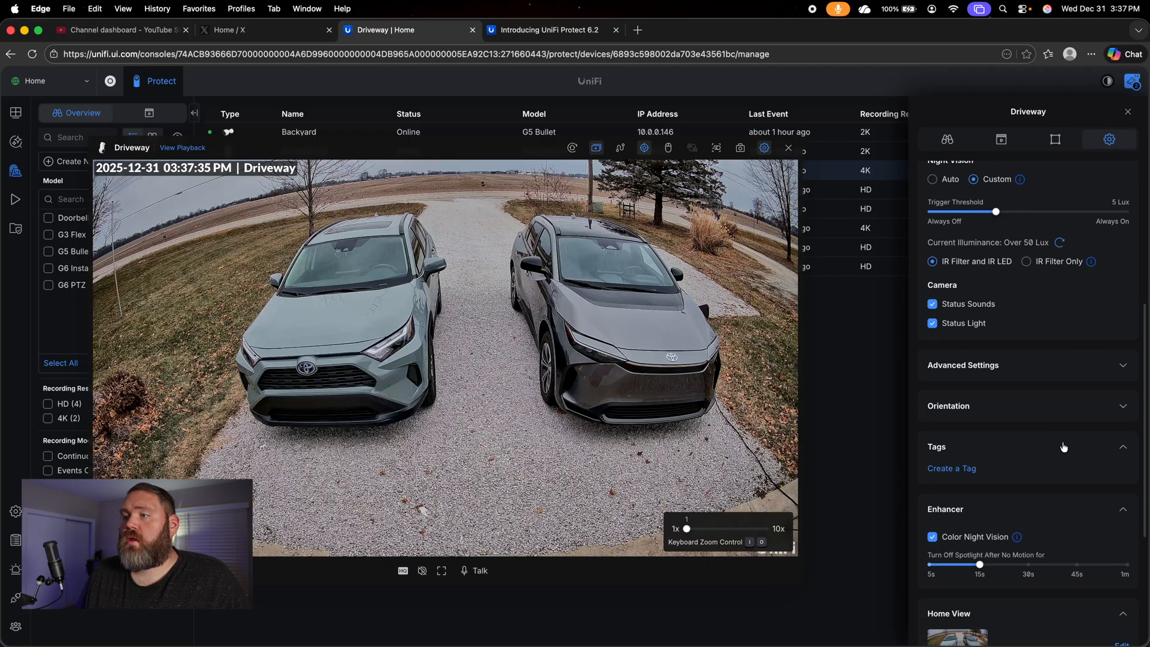
{"action": "scroll", "scroll_direction": "down", "scroll_amount": 3}
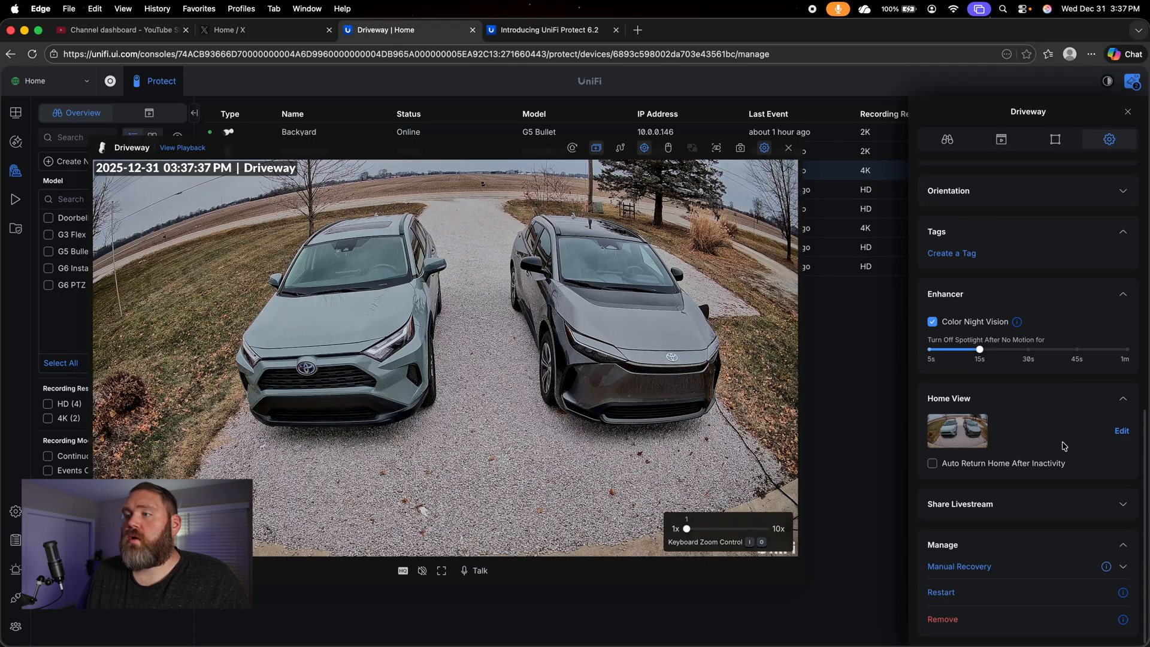
{"action": "mouse_move", "coordinate": [936, 473]}
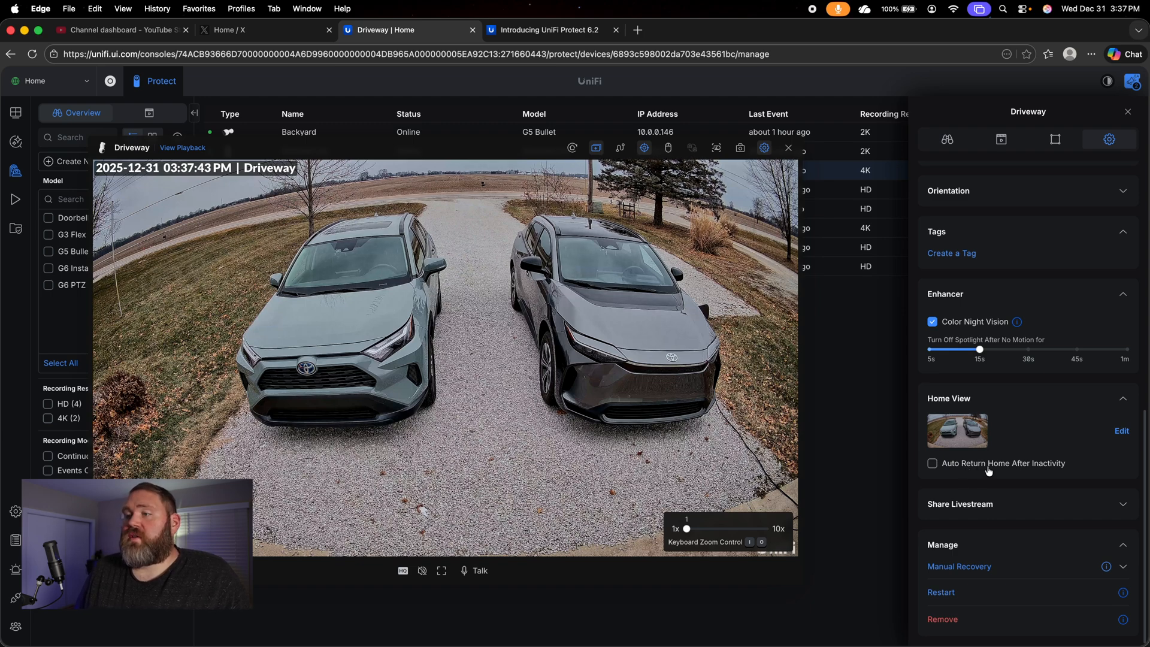
{"action": "left_click", "coordinate": [932, 462]}
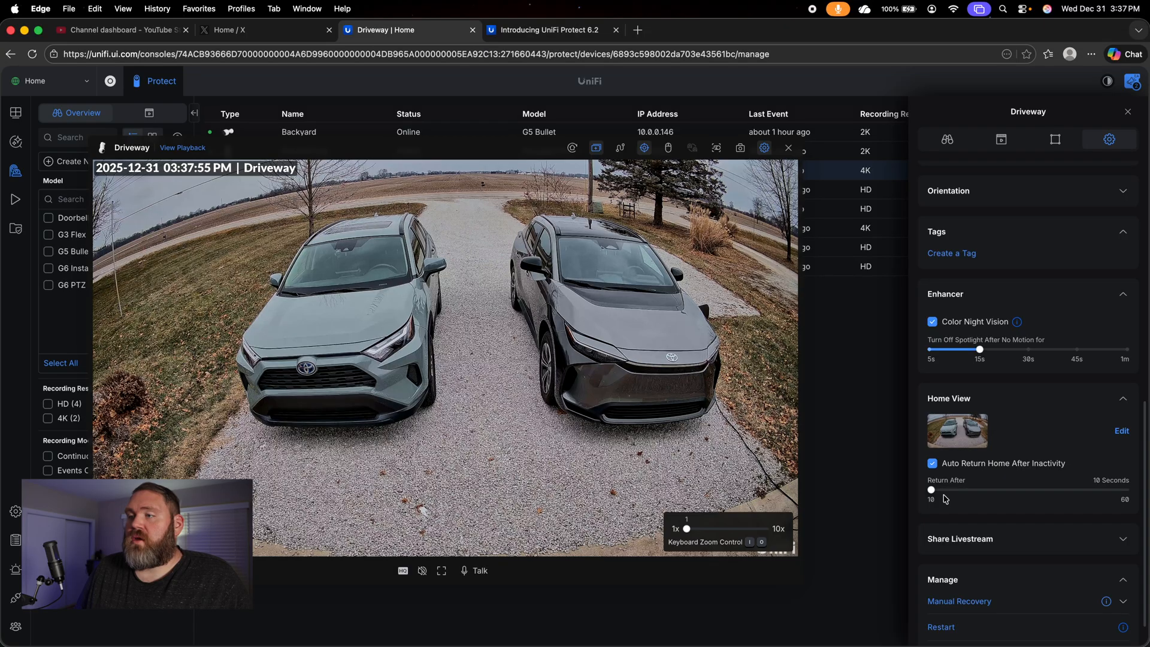
Adjust the Return After slider until the return delay reads 18 seconds.
{"action": "left_click_drag", "start_coordinate": [932, 488], "coordinate": [996, 489]}
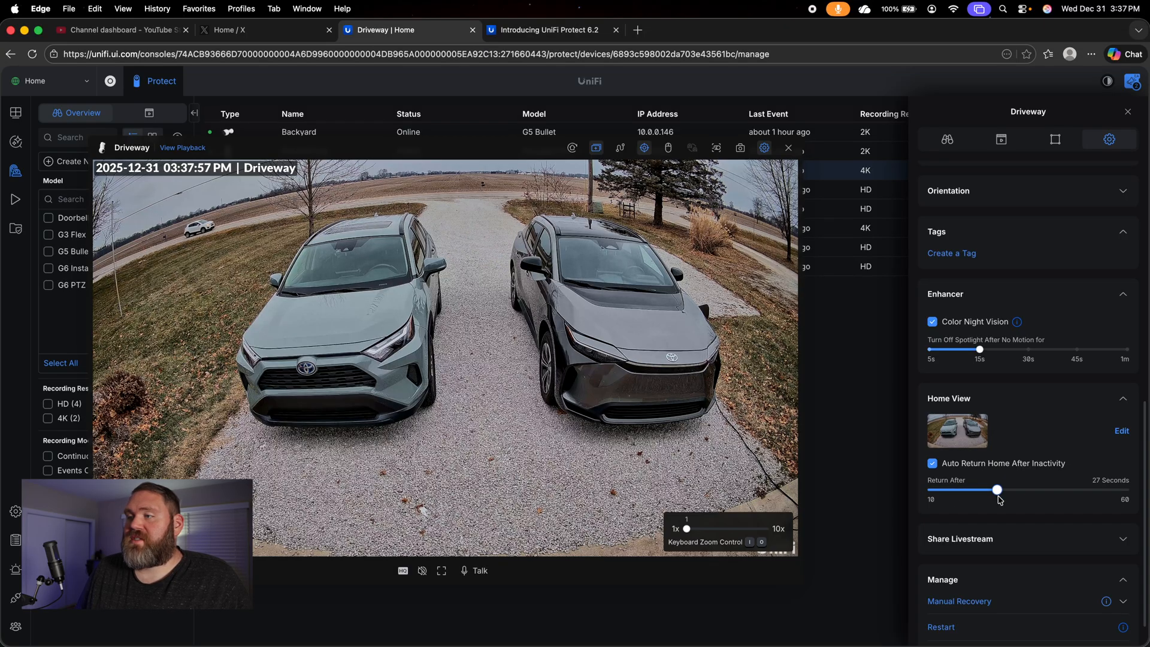
{"action": "left_click_drag", "start_coordinate": [998, 489], "coordinate": [951, 488]}
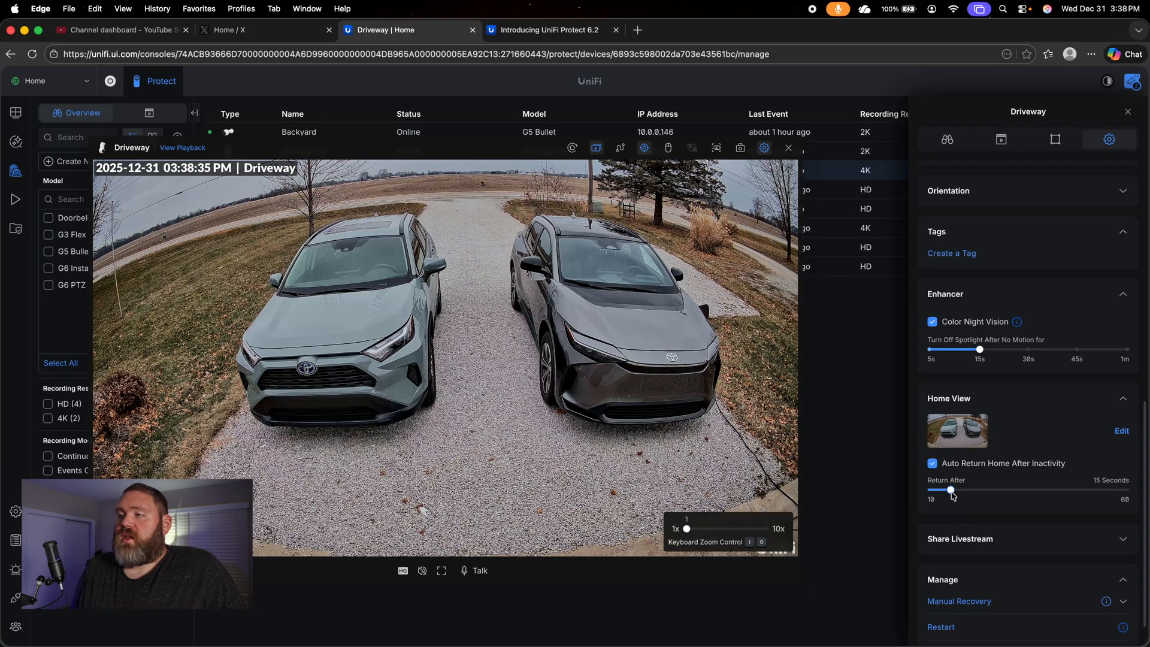
{"action": "left_click_drag", "start_coordinate": [950, 490], "coordinate": [953, 490]}
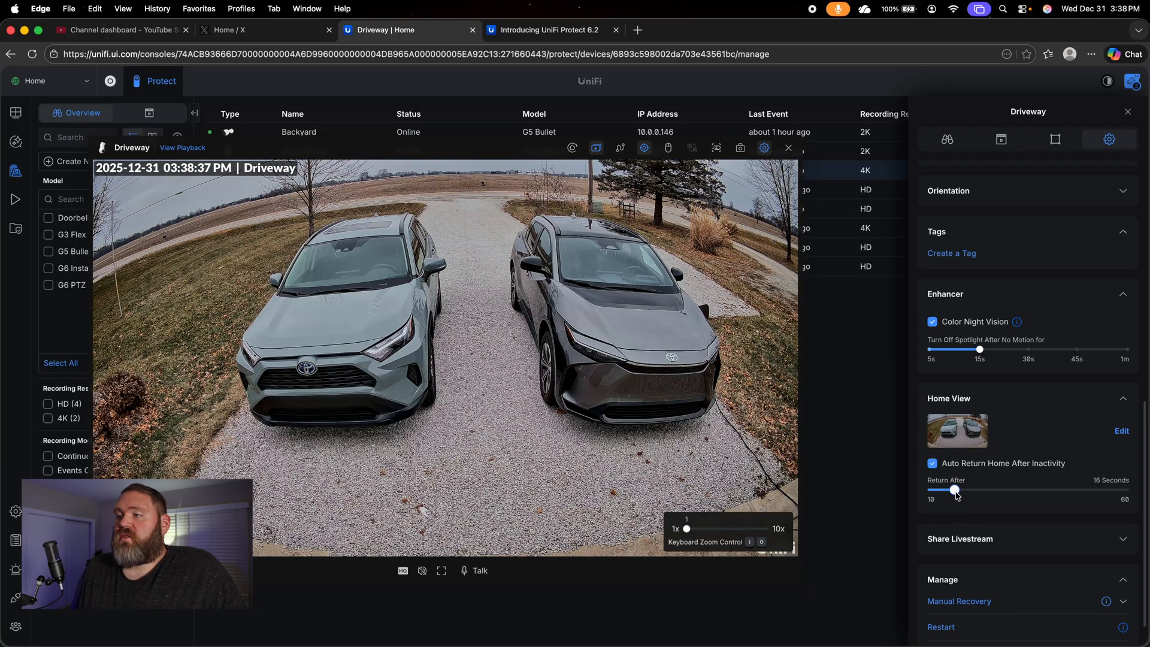
{"action": "left_click_drag", "start_coordinate": [954, 490], "coordinate": [963, 490]}
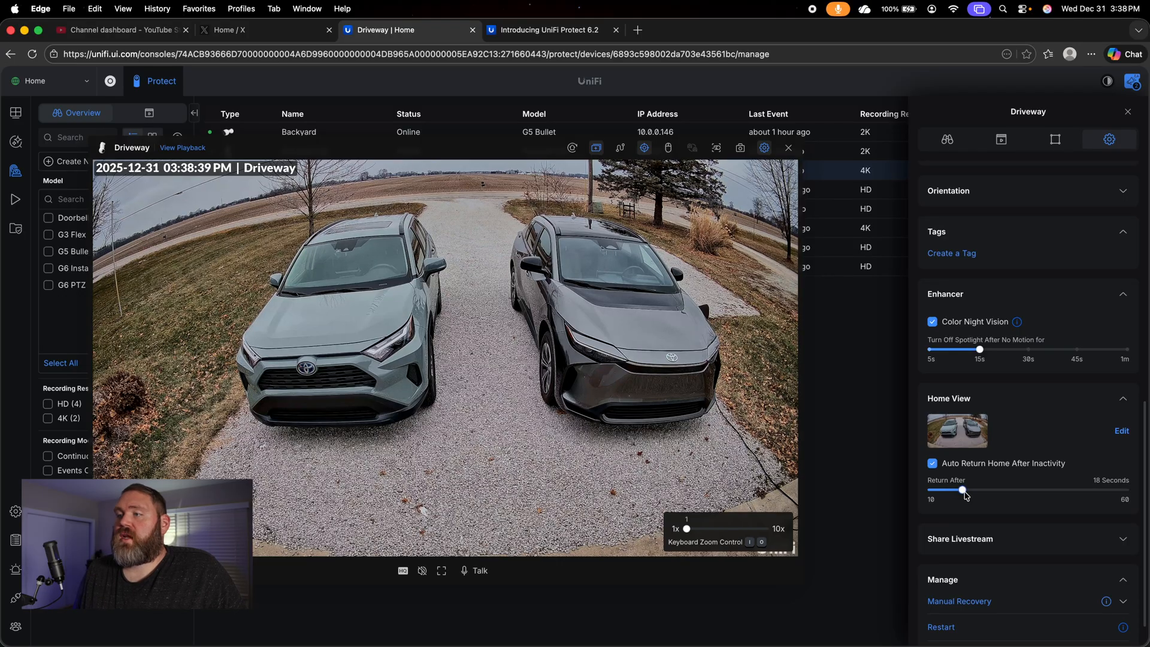
Start a multi-camera playback selection with Driveway ticked alongside Doorbell Lite.
{"action": "left_click", "coordinate": [182, 147]}
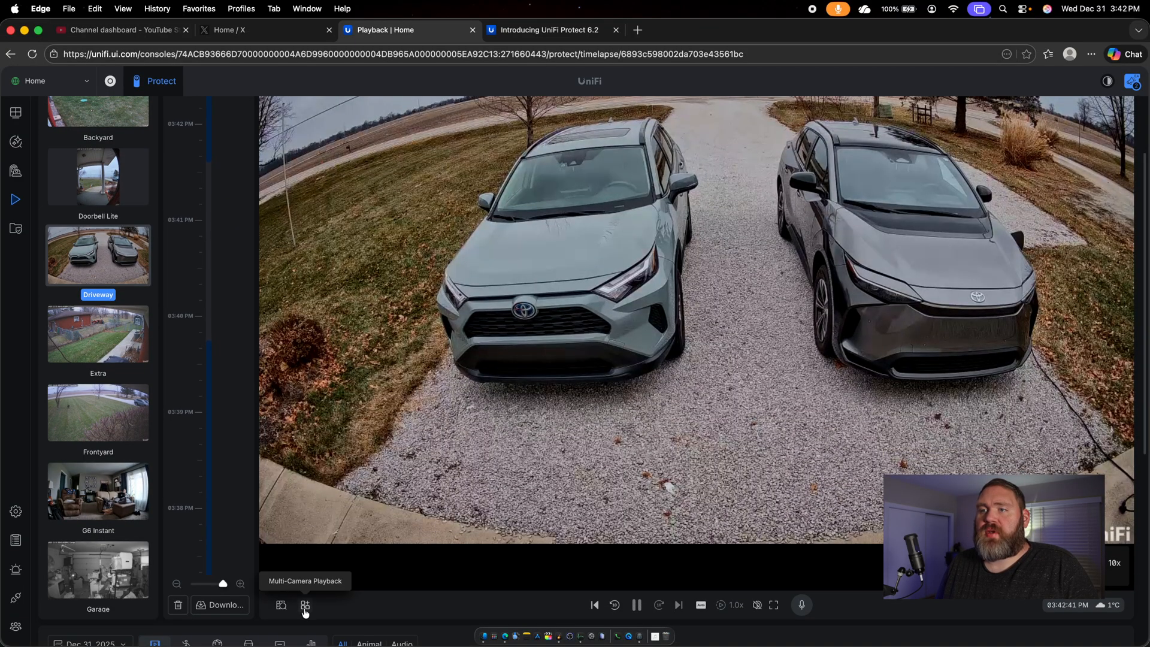
{"action": "left_click", "coordinate": [305, 605]}
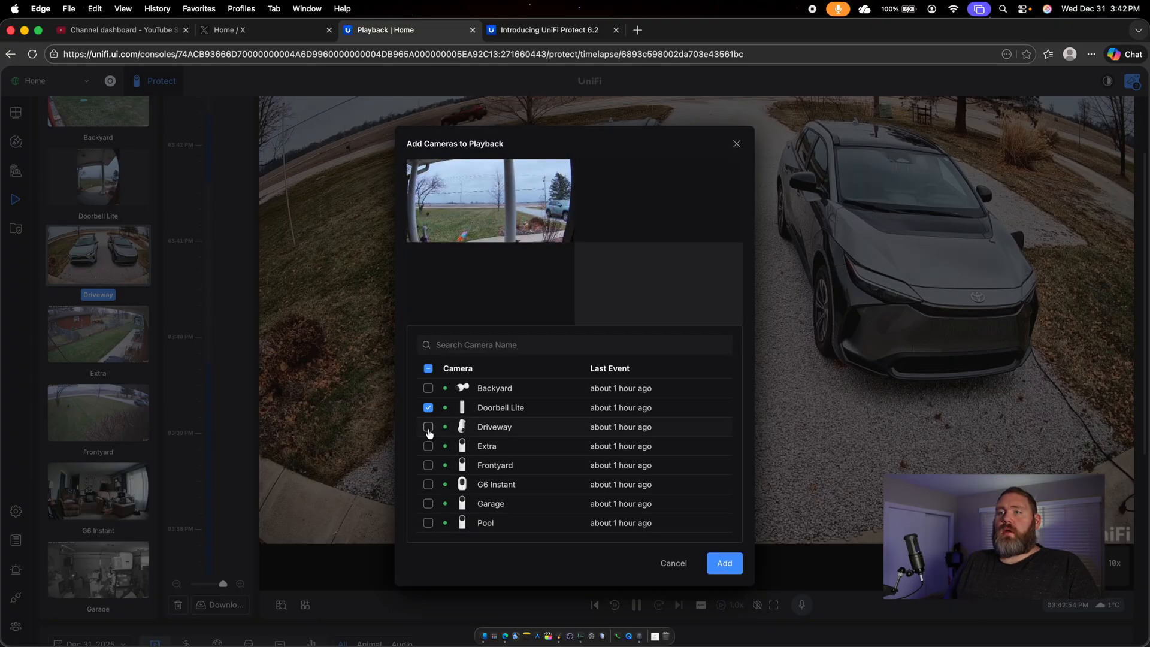
{"action": "left_click", "coordinate": [429, 427]}
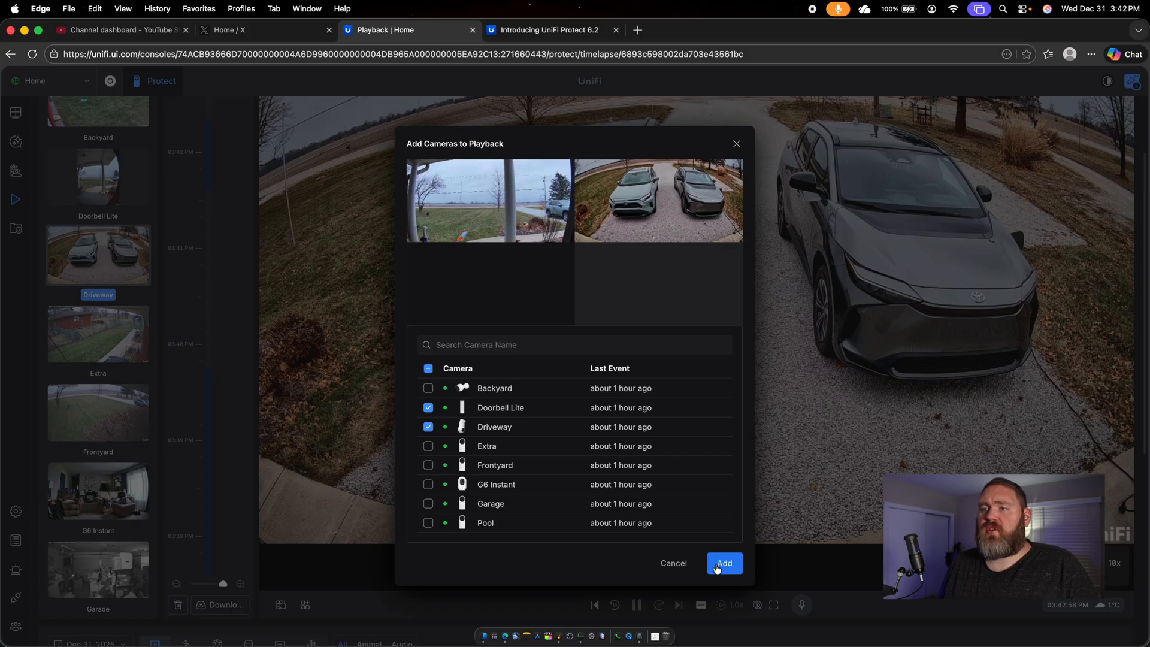
Add the chosen cameras to play Doorbell Lite and Driveway side by side.
{"action": "left_click", "coordinate": [724, 563]}
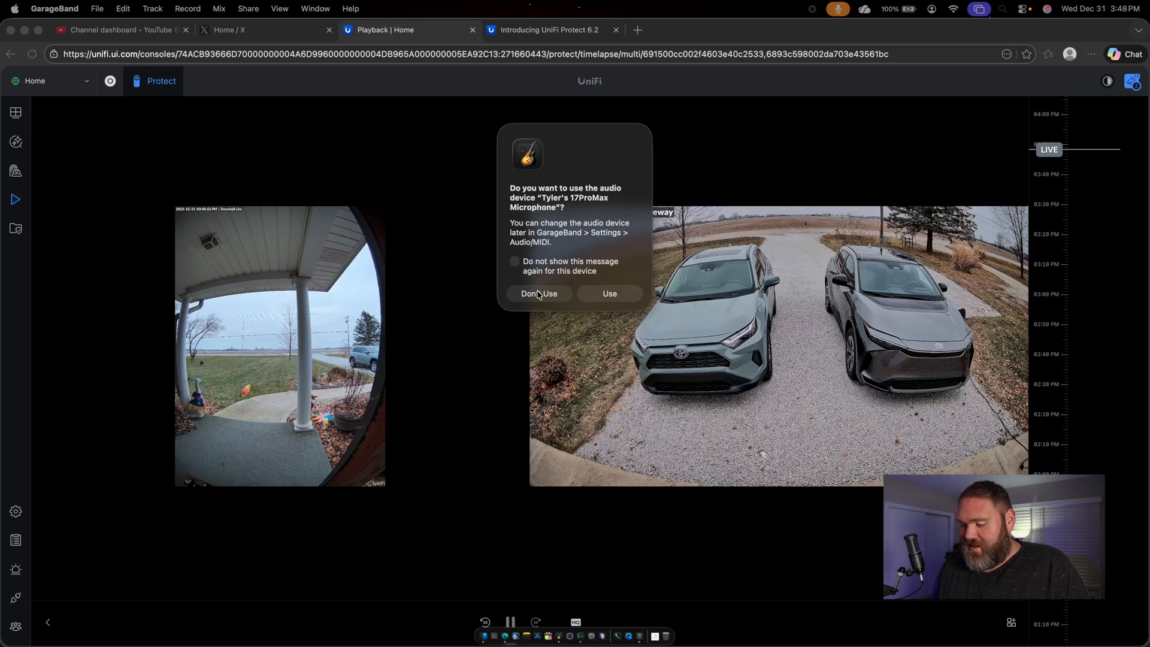
Decline the GarageBand audio prompt, then show the blog's Expanded PTZ Controls and Automation section.
{"action": "left_click", "coordinate": [538, 293]}
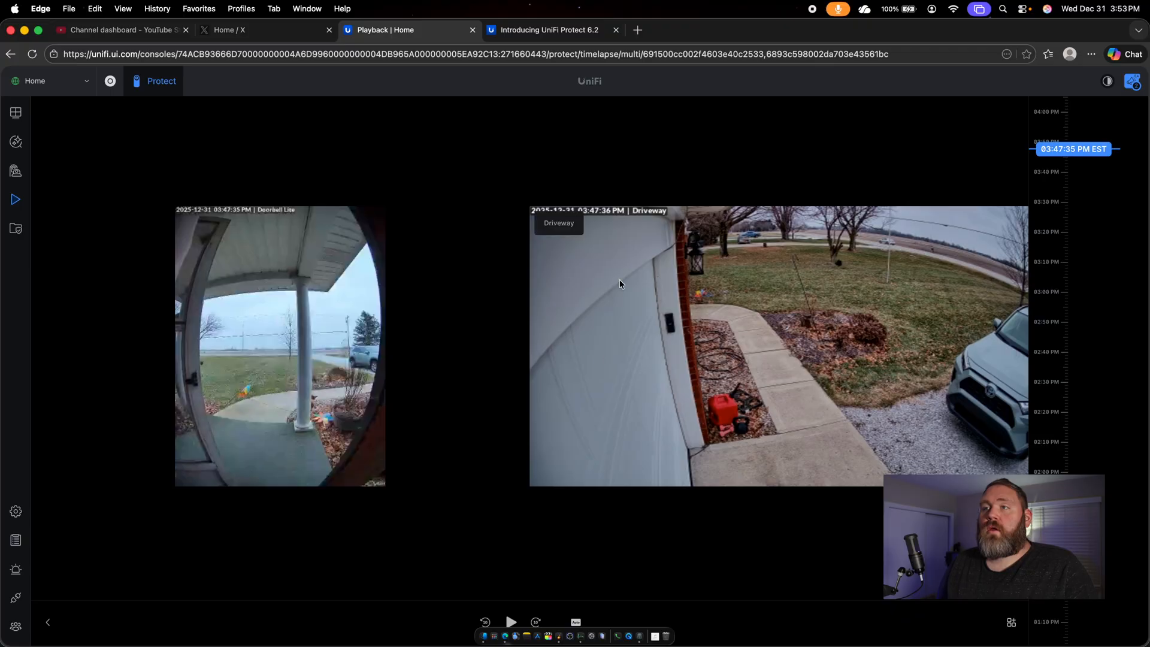
{"action": "left_click", "coordinate": [547, 30]}
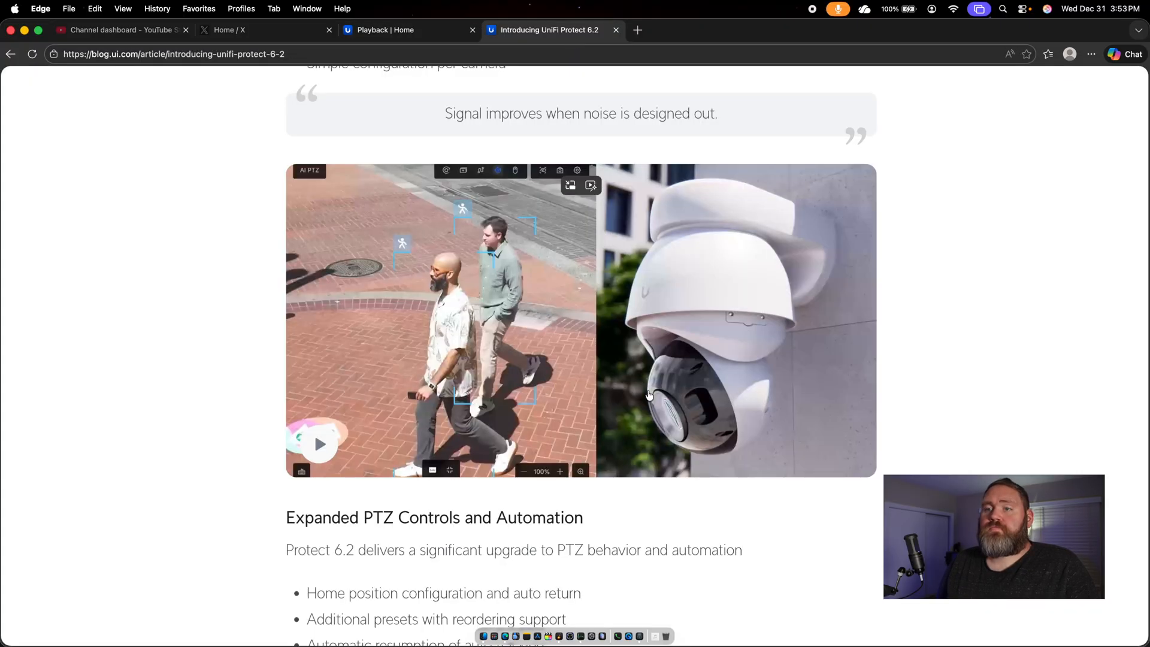
{"action": "scroll", "scroll_direction": "down", "scroll_amount": 3}
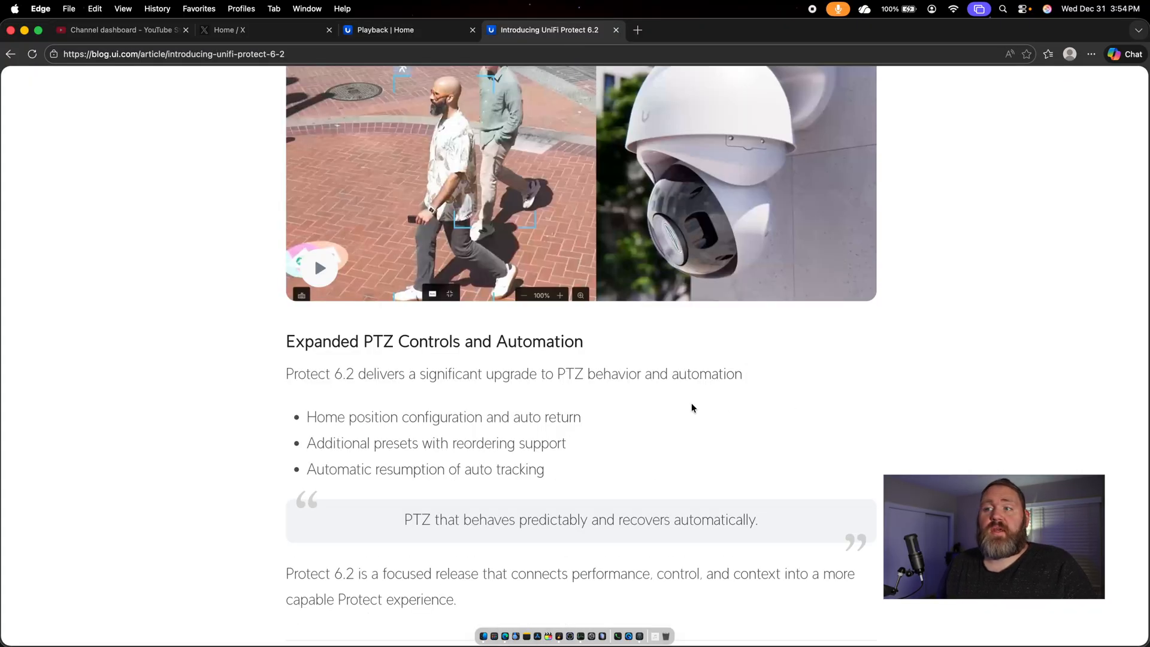